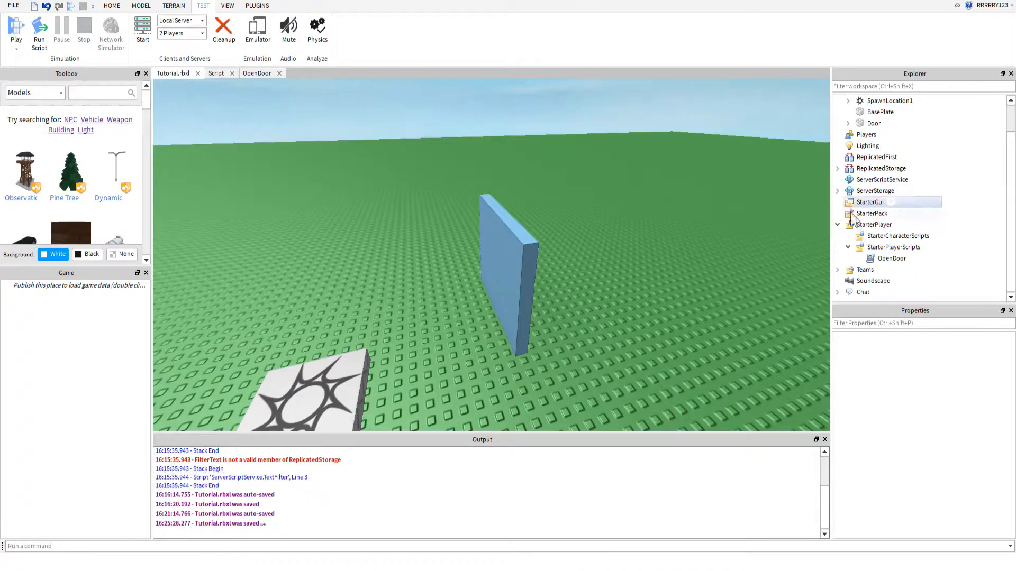
Step: Show the OpenDoor LocalScript, which disables the door's CanCollide when OpenCloseDoor fires
left_click(216, 73)
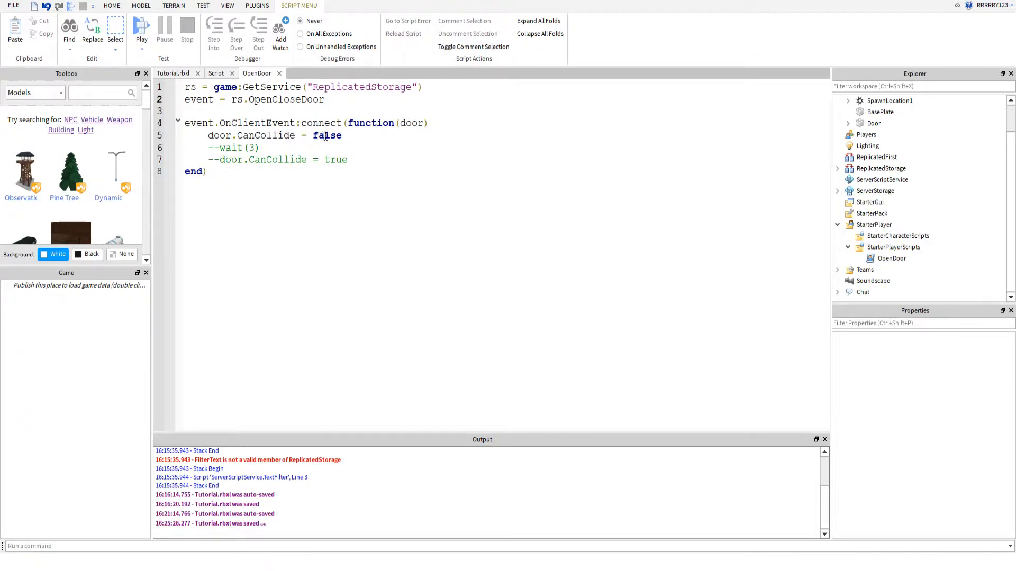
Step: Start a Local Server test with 2 players
left_click(325, 99)
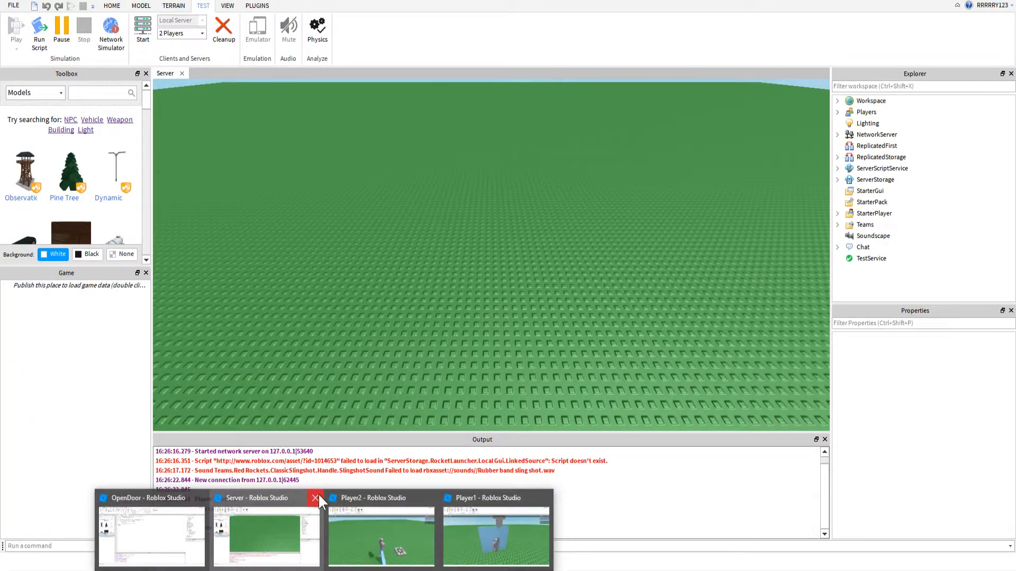
Step: Close the Server test window to end the test session
left_click(312, 497)
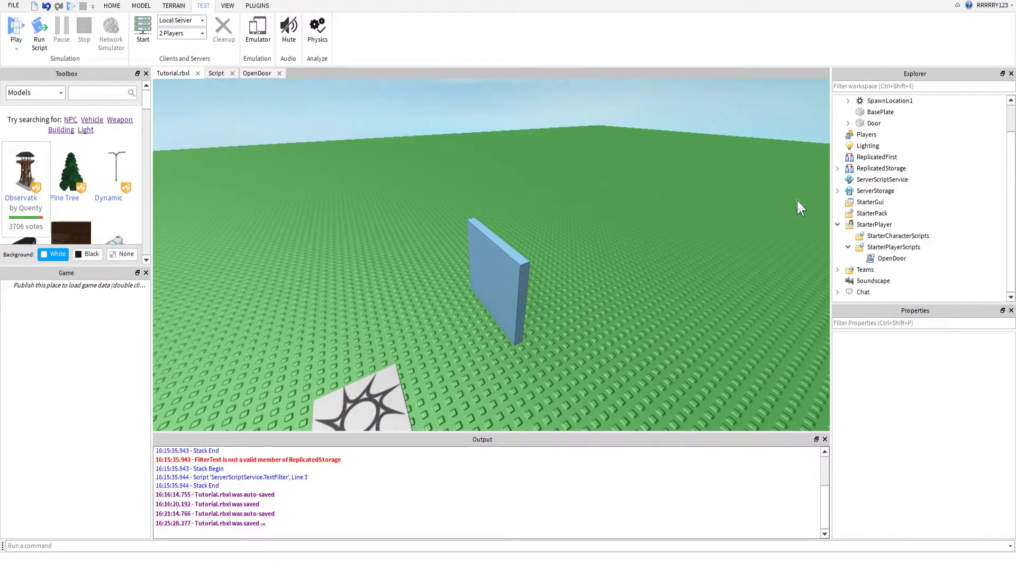
left_click(516, 288)
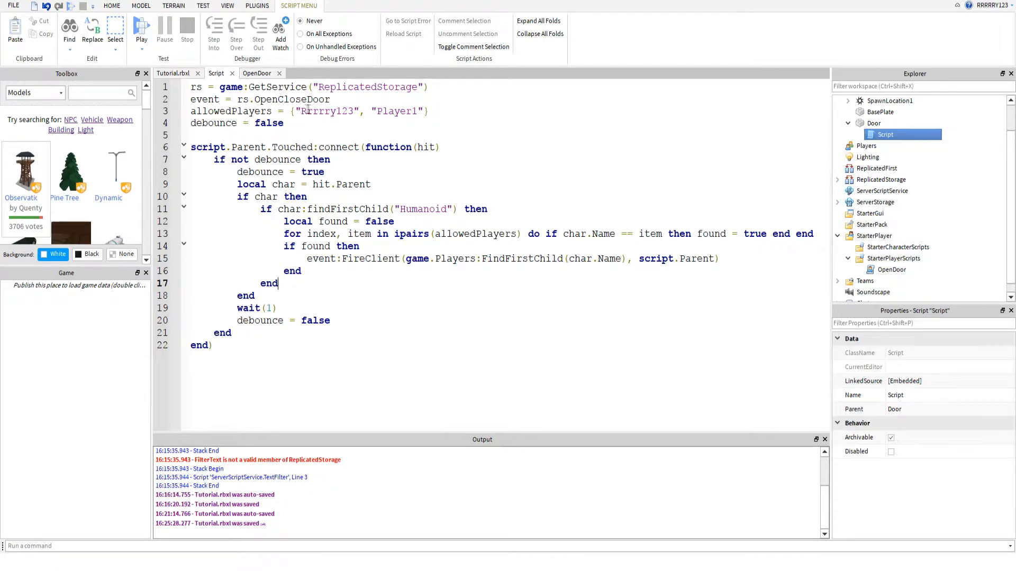
Step: Highlight a whitelisted name and expand ReplicatedStorage to reveal the OpenCloseDoor event
double_click(291, 99)
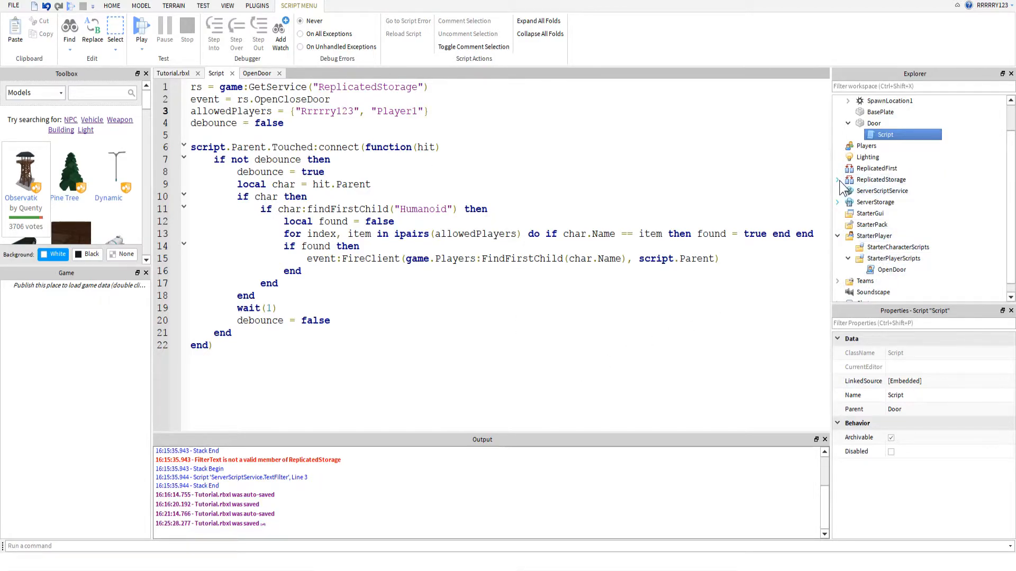
left_click(837, 179)
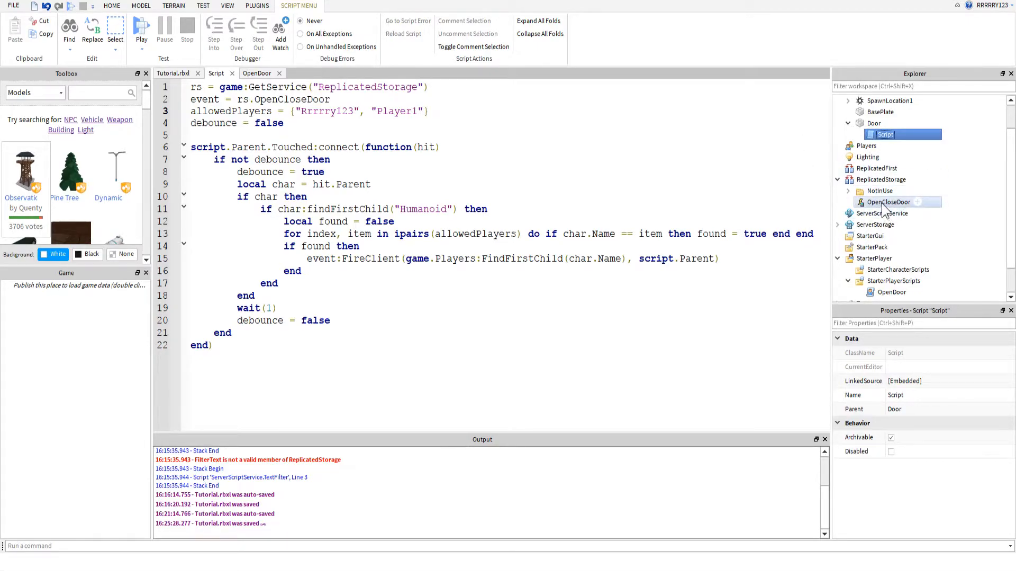
left_click(847, 191)
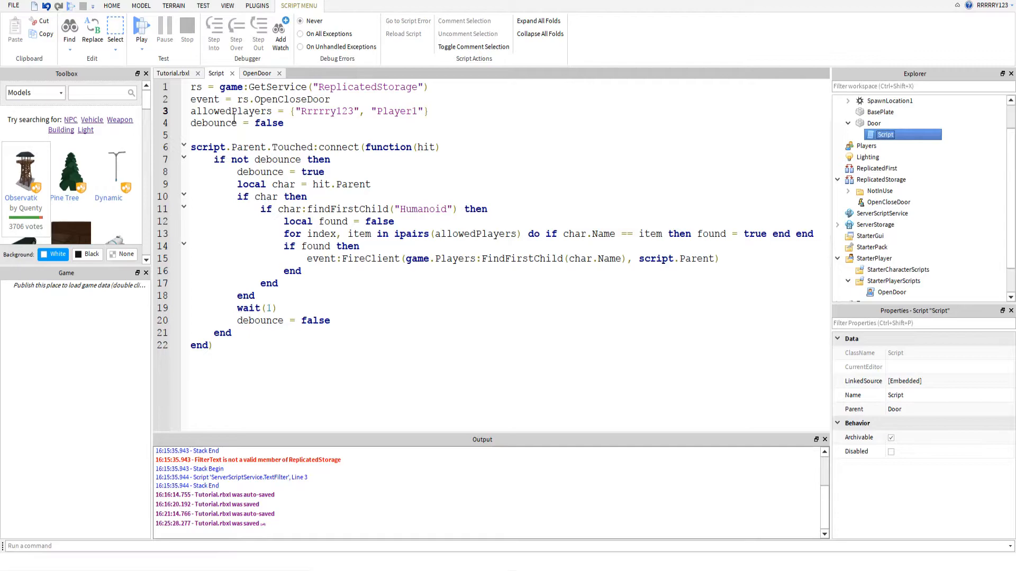
Step: Highlight the allowedPlayers variable and a whitelisted player name in the Door script
double_click(231, 112)
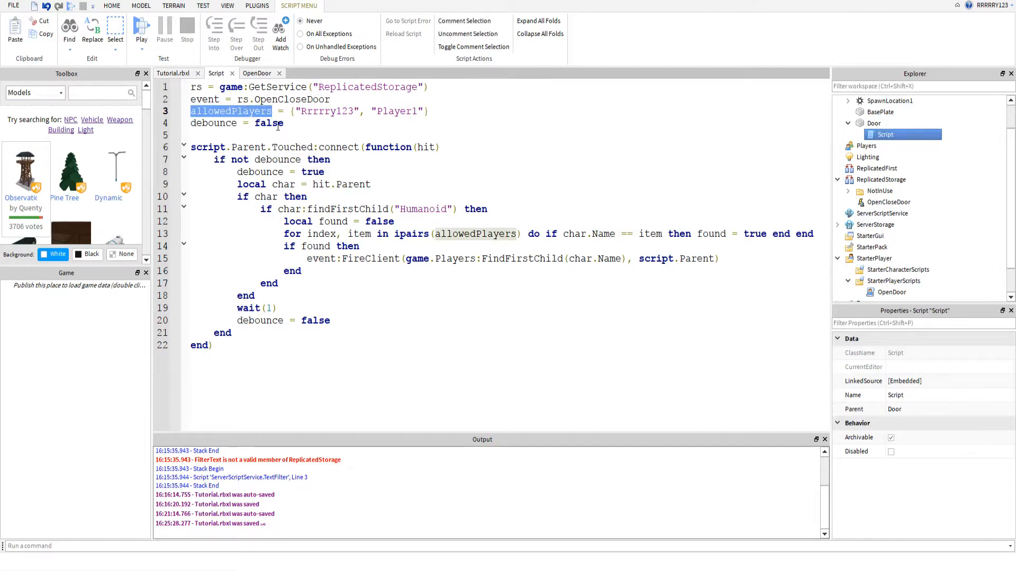
left_click(288, 123)
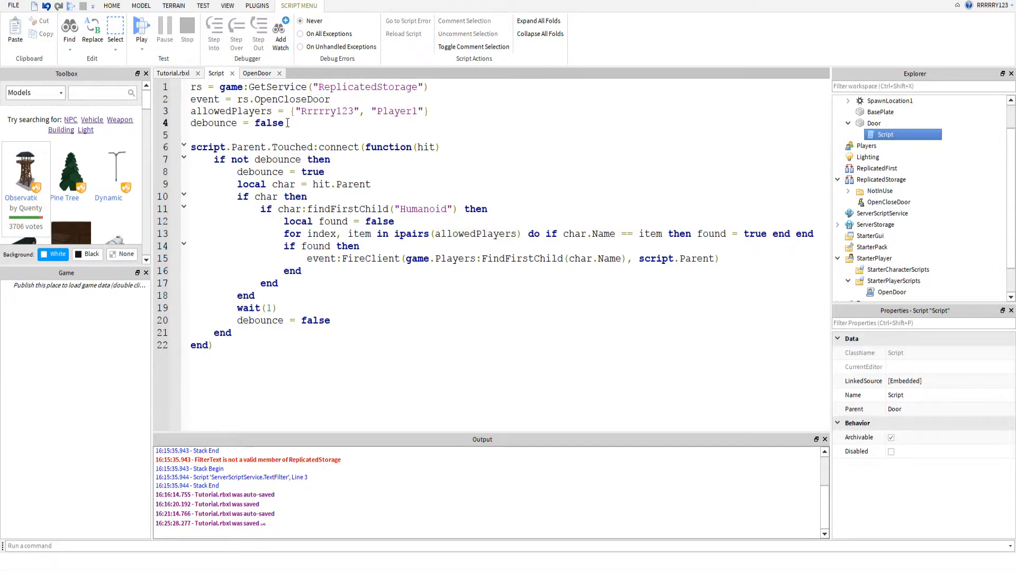
double_click(230, 112)
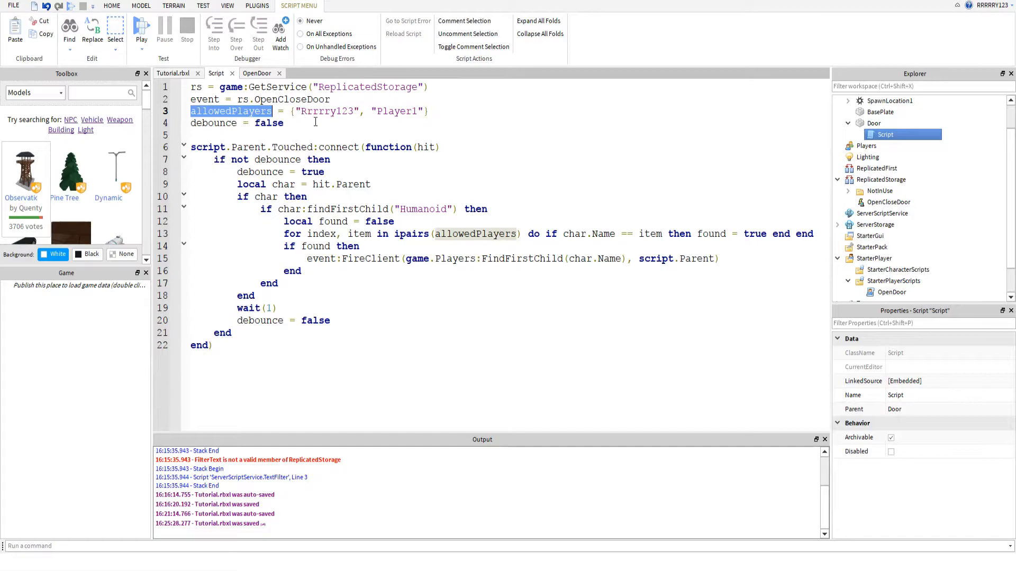
double_click(324, 111)
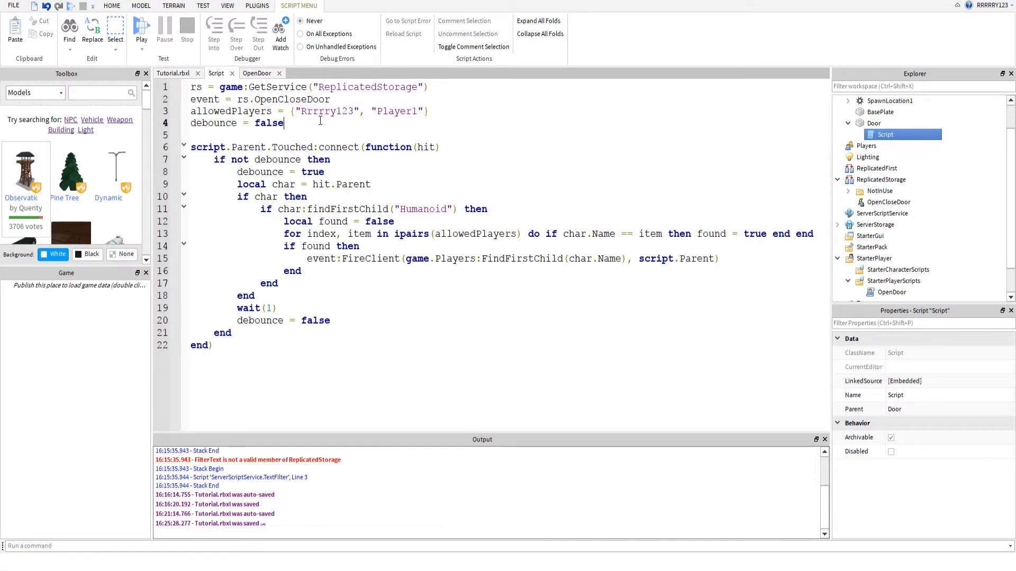
mouse_move(327, 112)
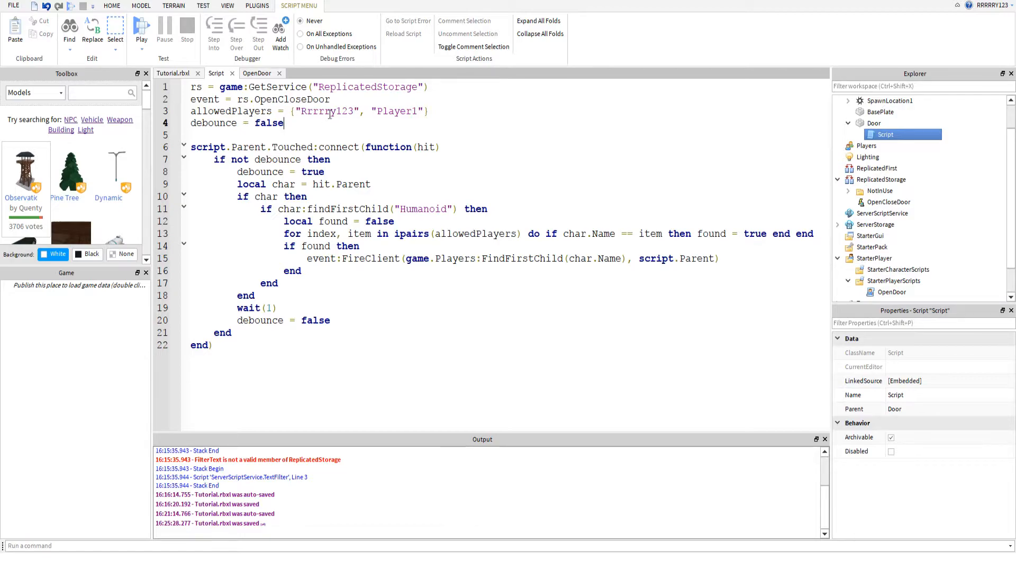
double_click(396, 111)
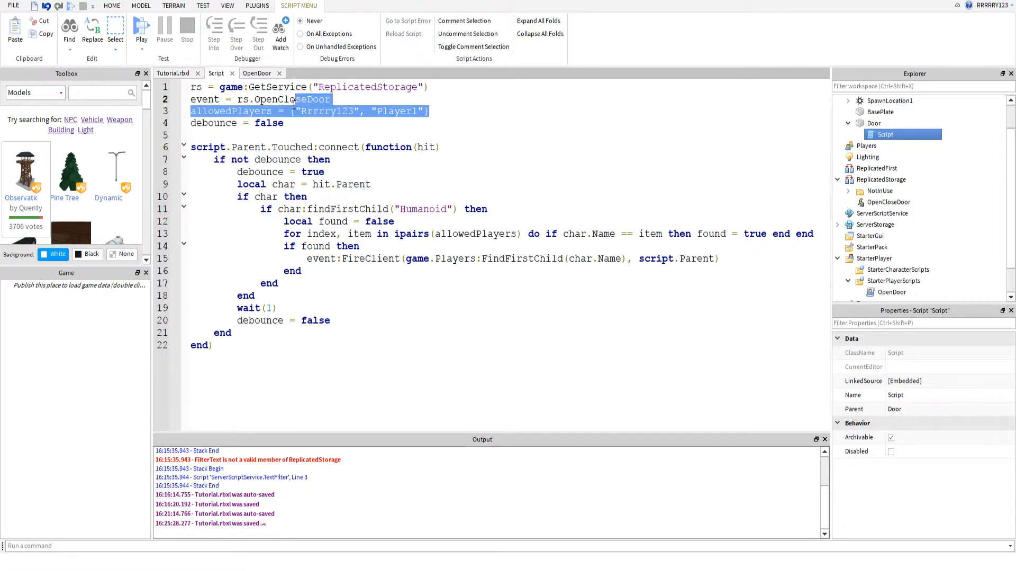
left_click(307, 117)
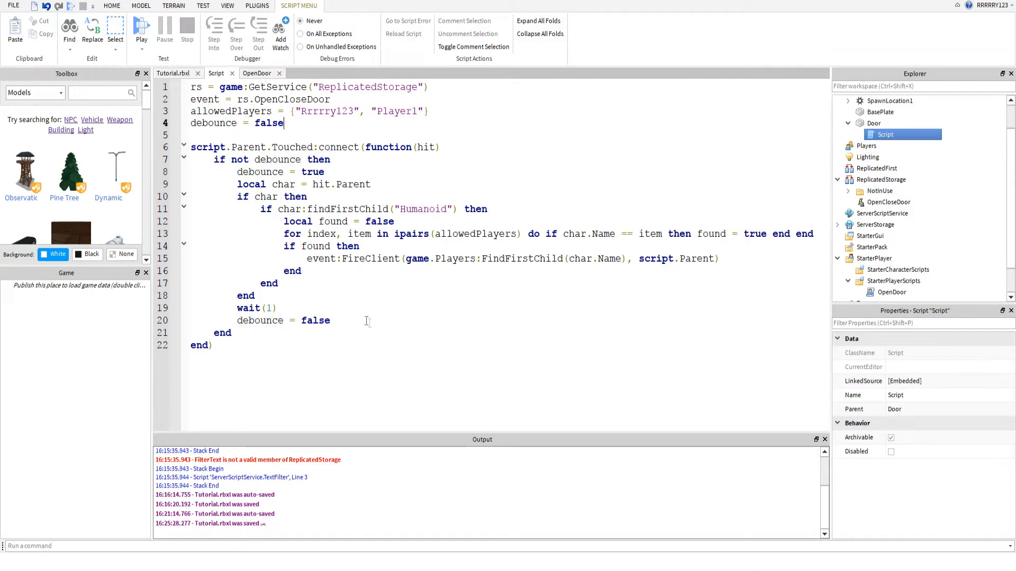
mouse_move(355, 369)
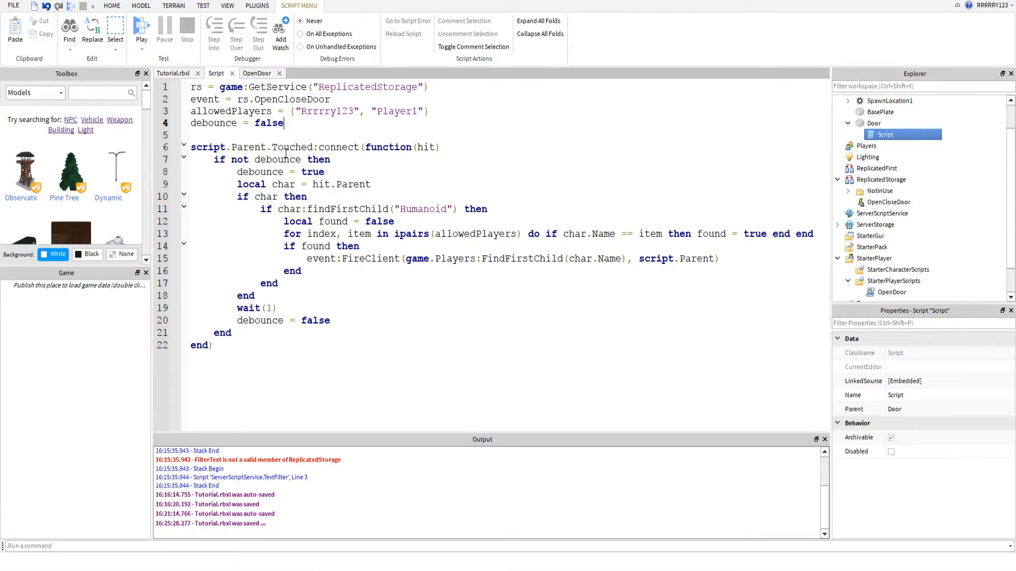
left_click(447, 147)
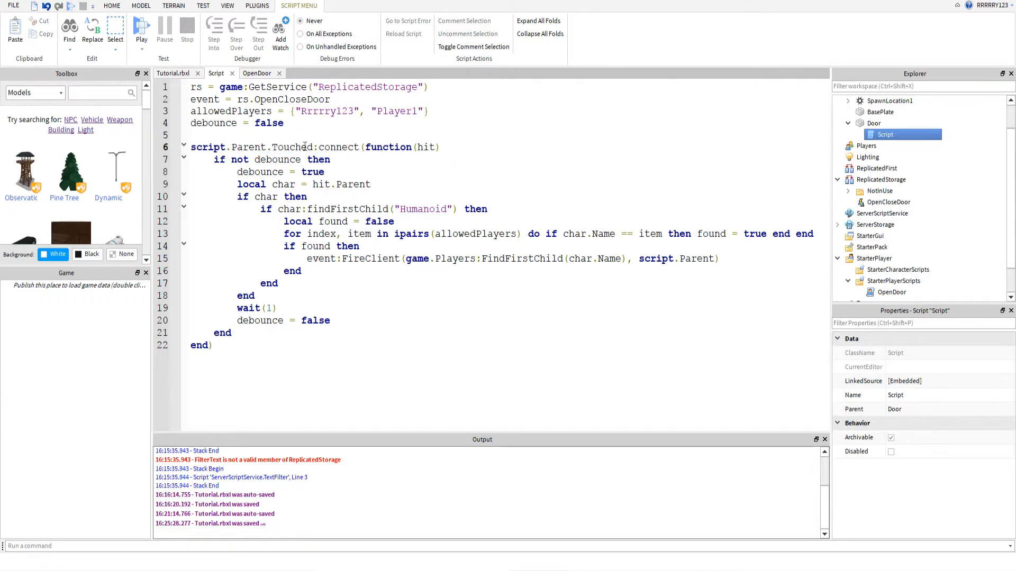
mouse_move(230, 164)
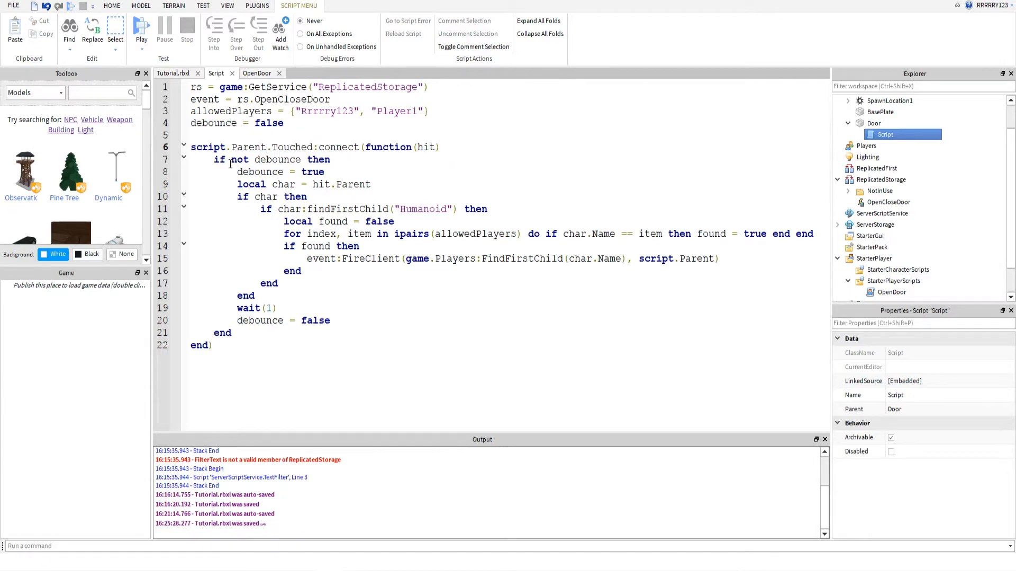
double_click(318, 159)
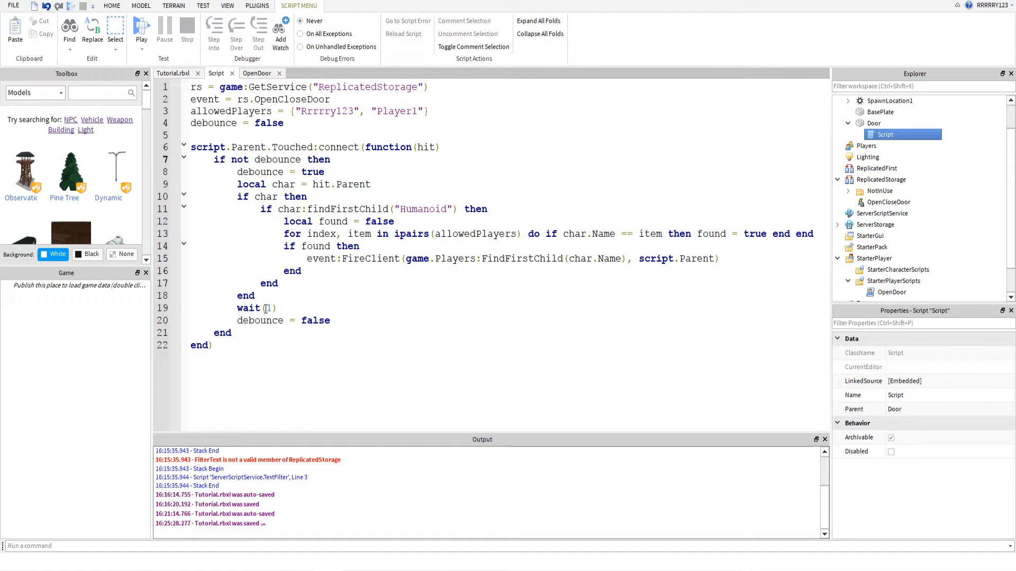
double_click(249, 308)
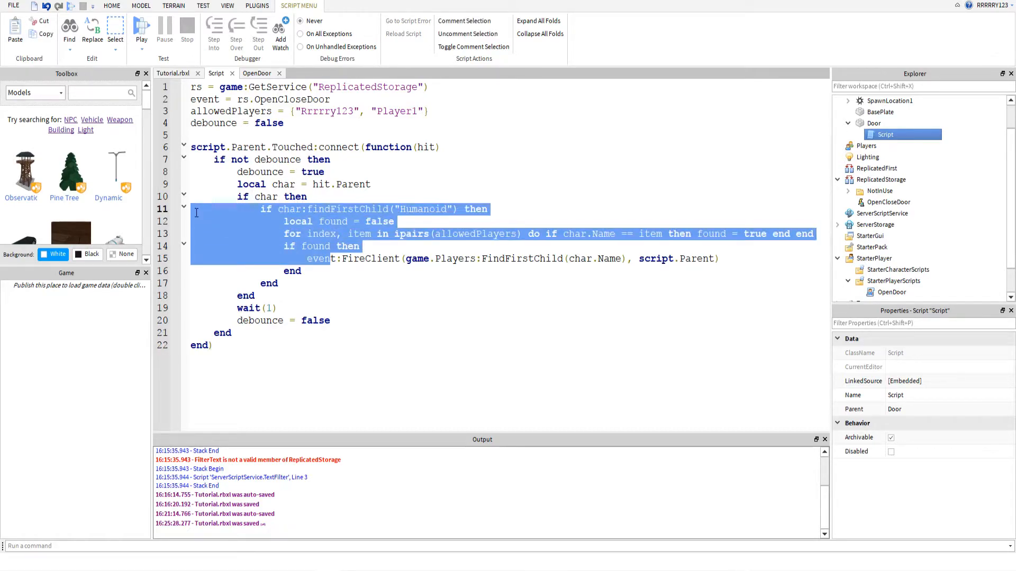
left_click(432, 208)
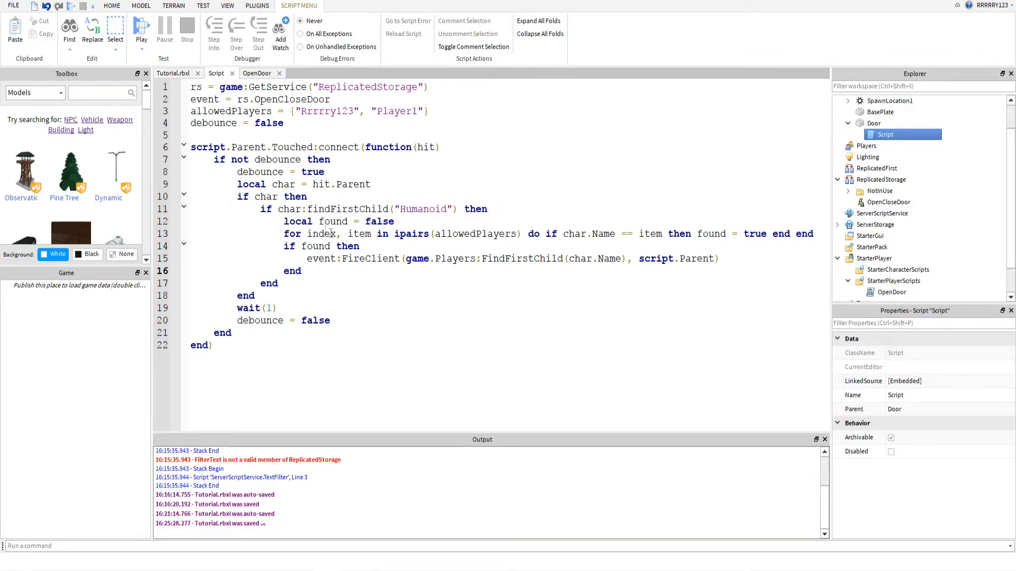
left_click(305, 270)
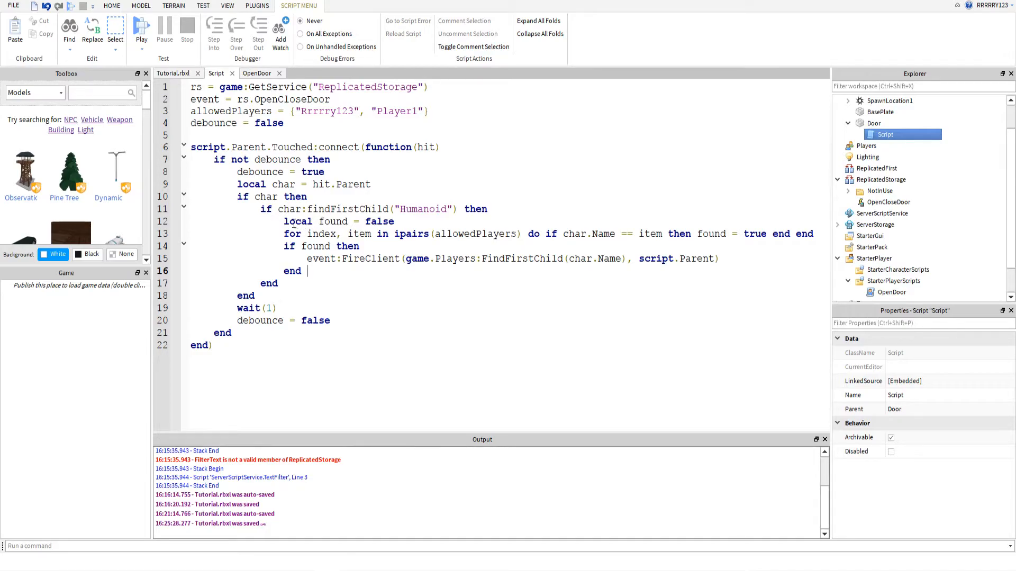
mouse_move(370, 246)
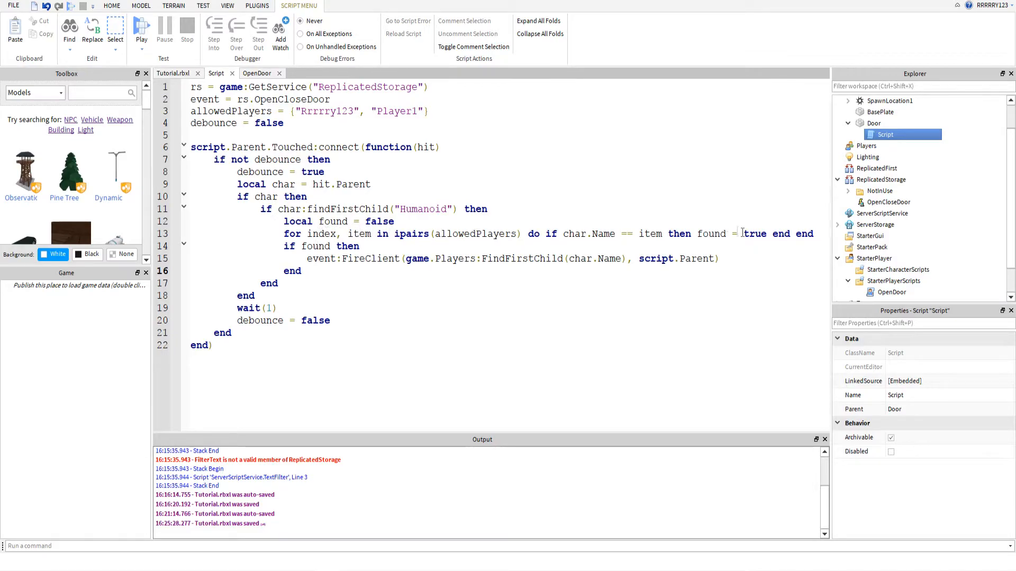
left_click_drag(187, 222, 813, 234)
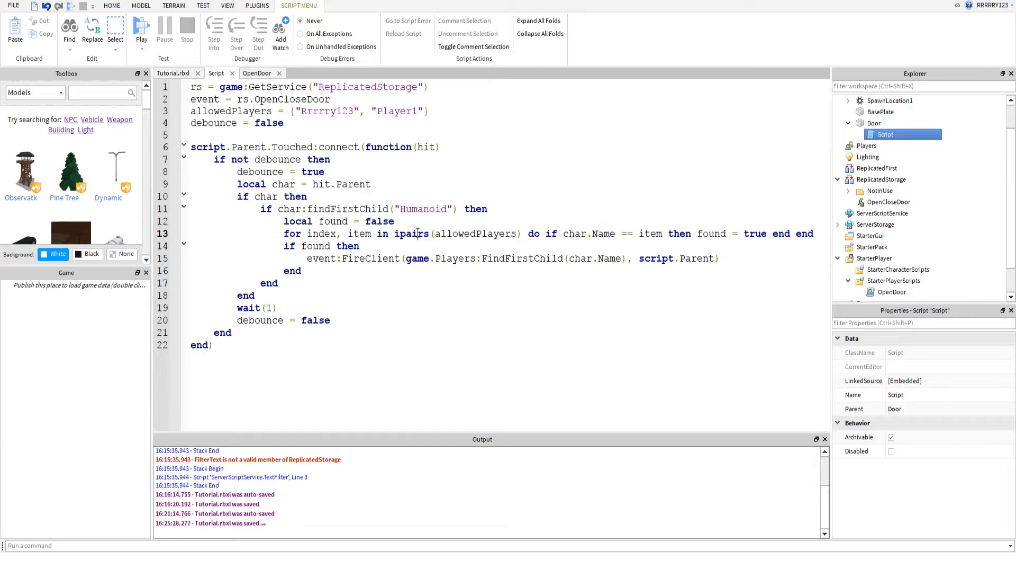
double_click(475, 234)
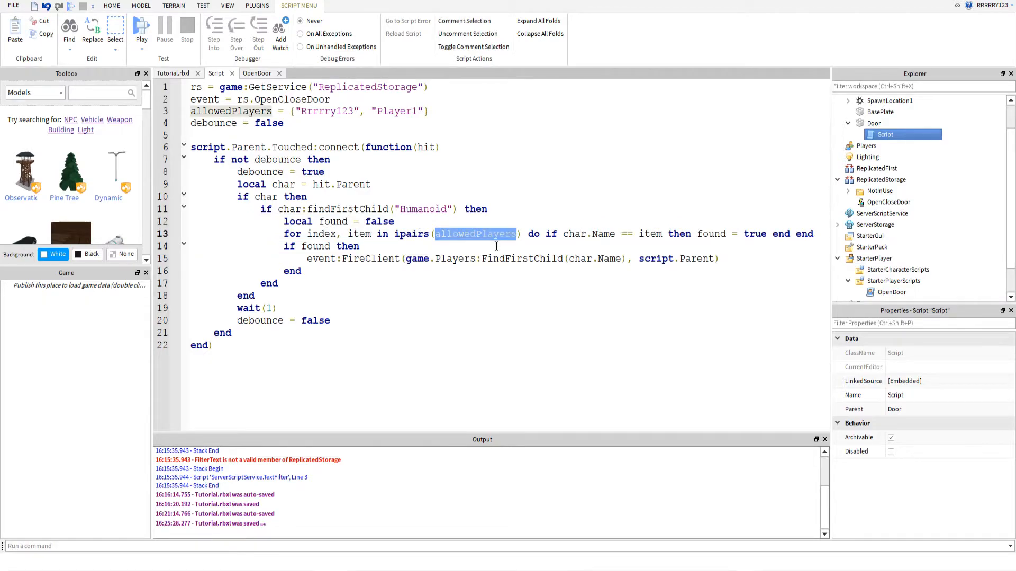
left_click(344, 234)
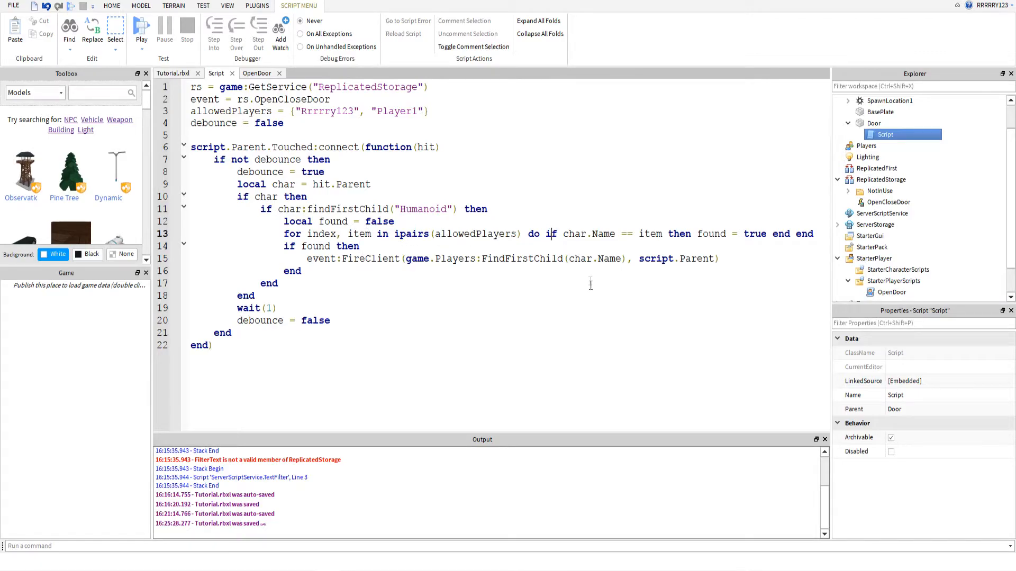
mouse_move(591, 295)
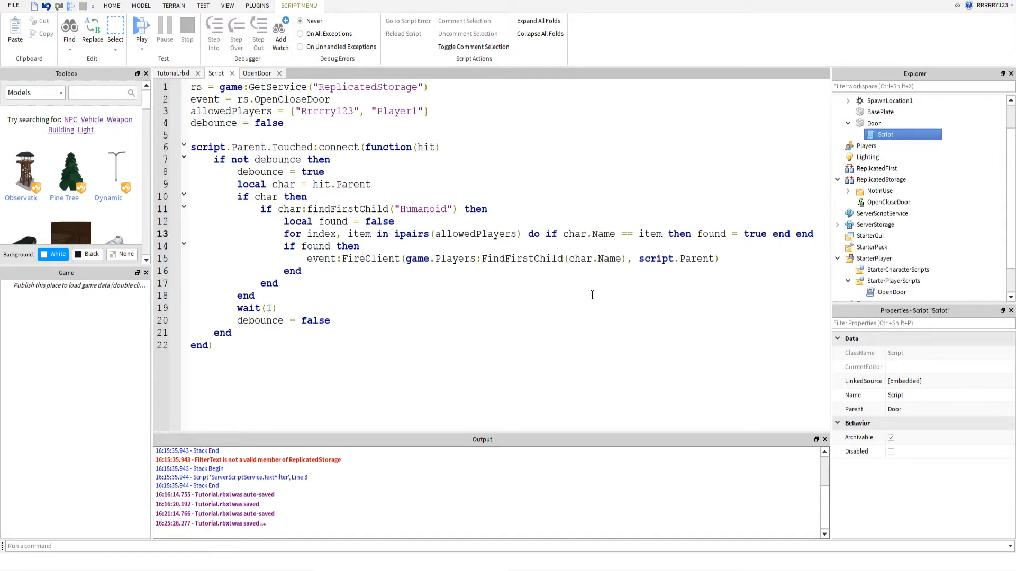
Step: Split the one-line whitelist loop into an indented if block, then highlight allowedPlayers and item
key("Enter")
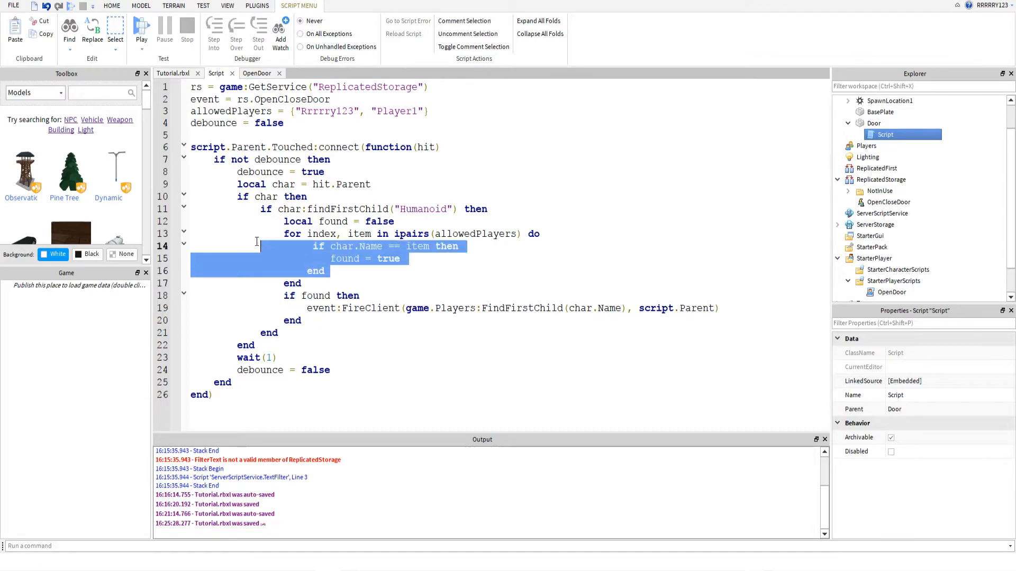
left_click(297, 246)
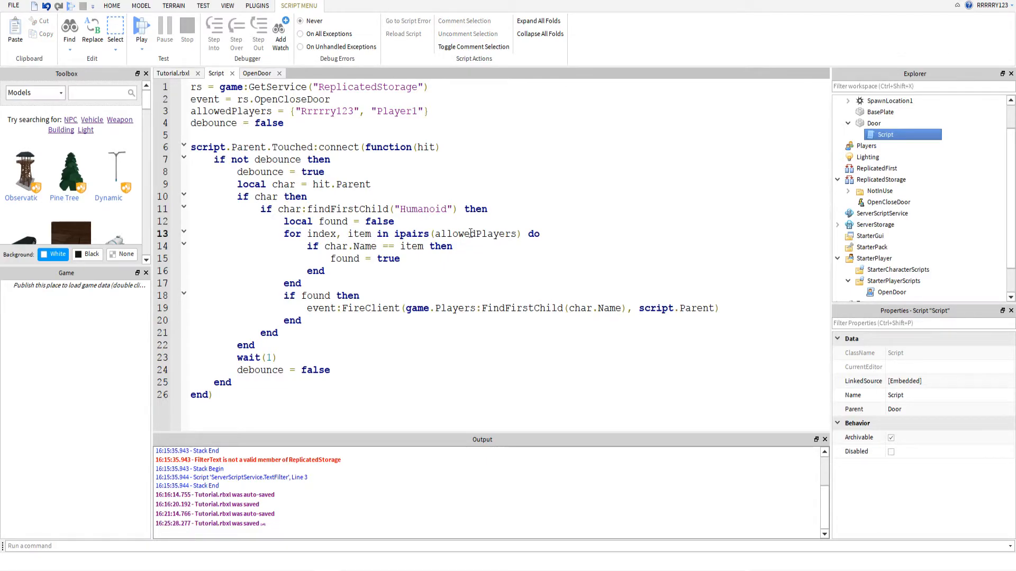
double_click(475, 234)
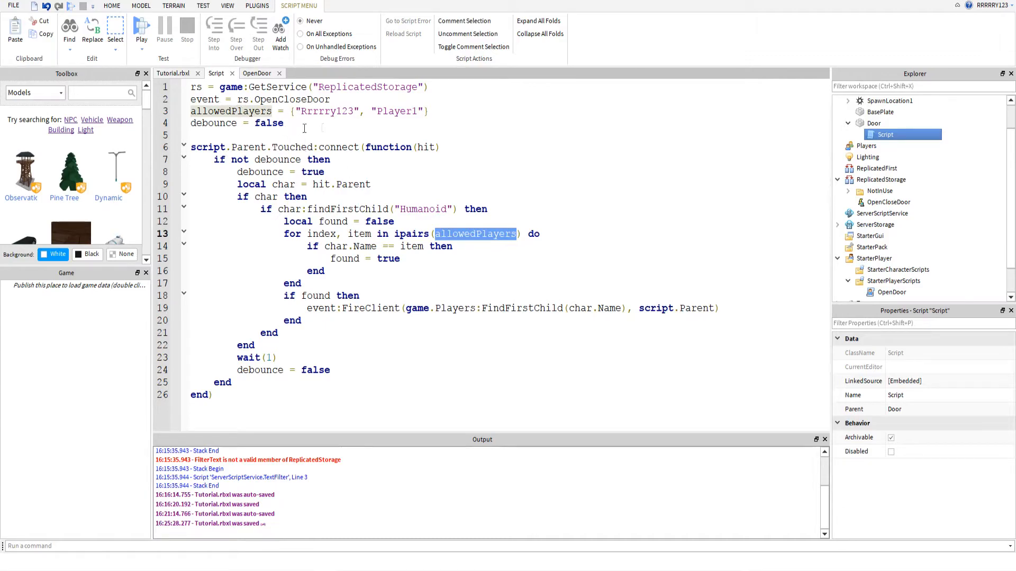
triple_click(322, 112)
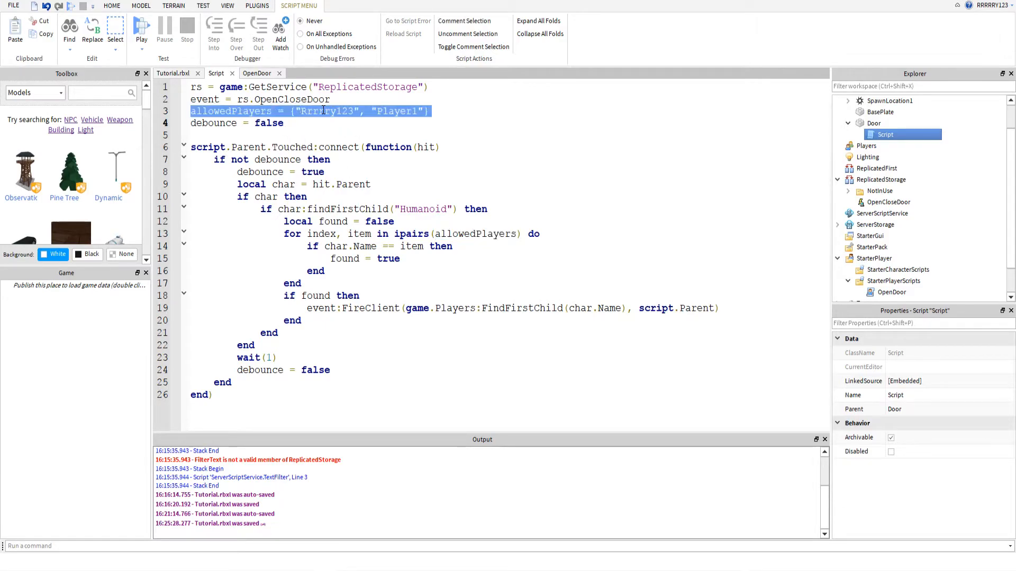
left_click(325, 122)
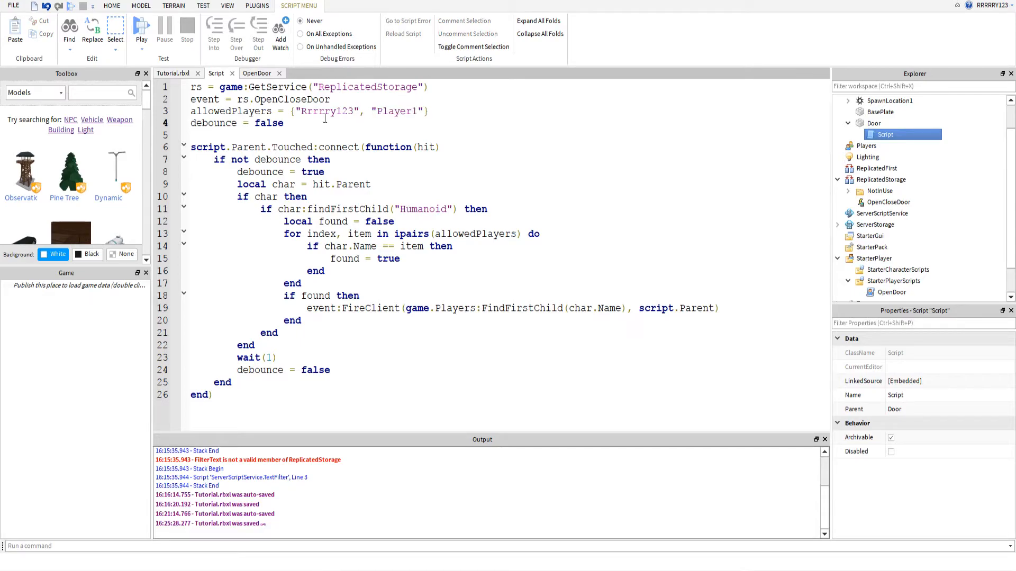
double_click(396, 111)
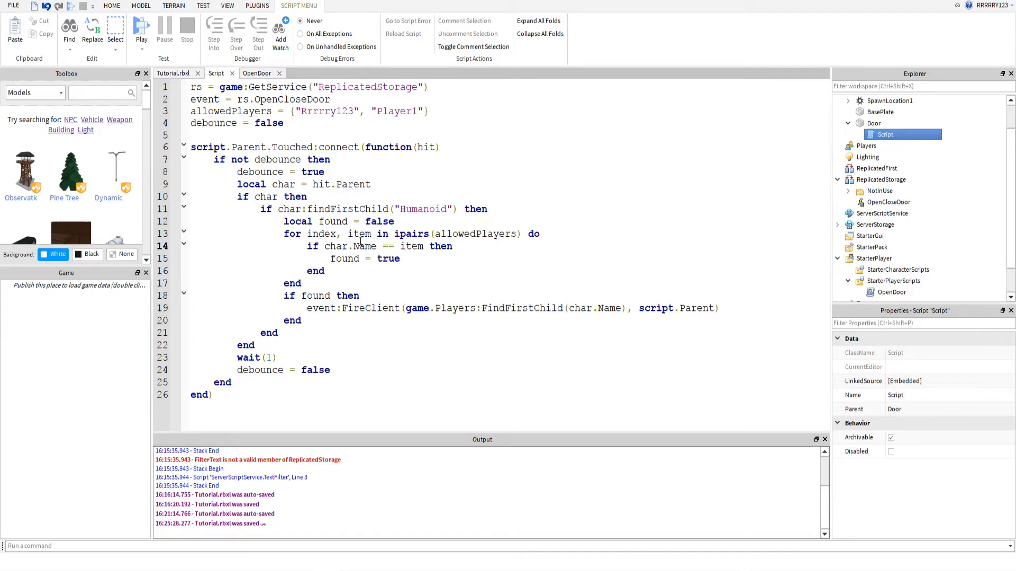
double_click(359, 234)
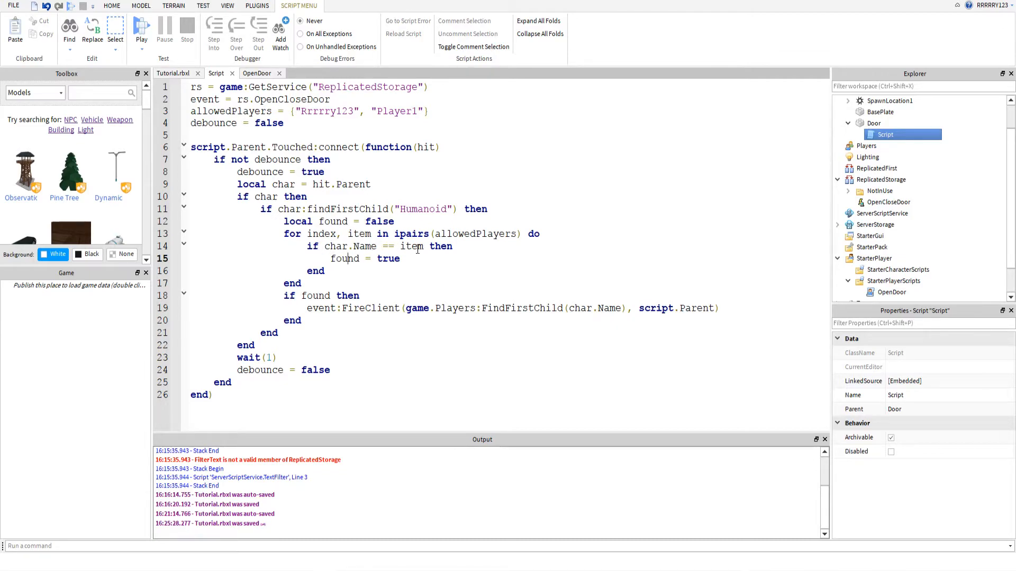
mouse_move(388, 259)
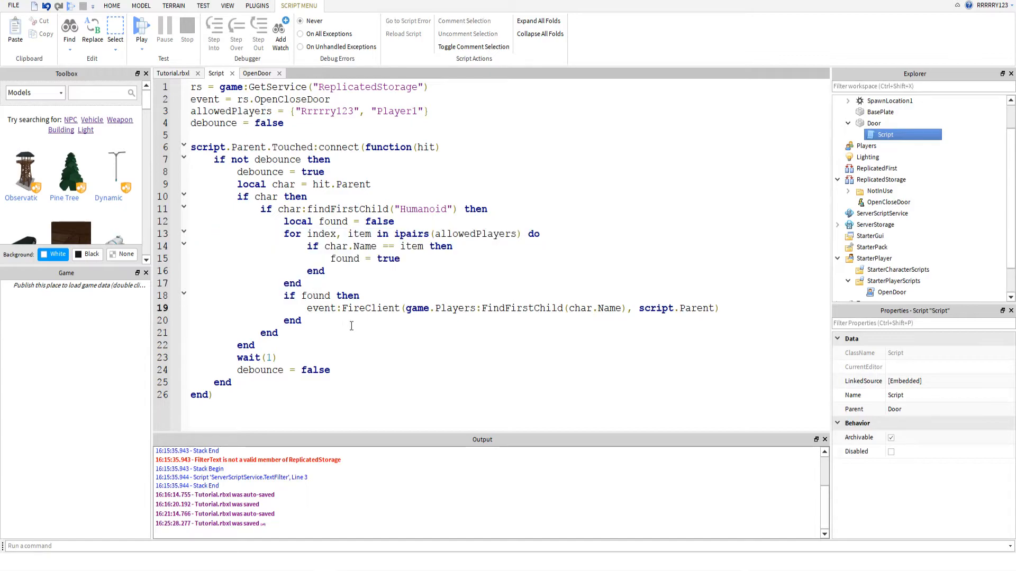
double_click(315, 296)
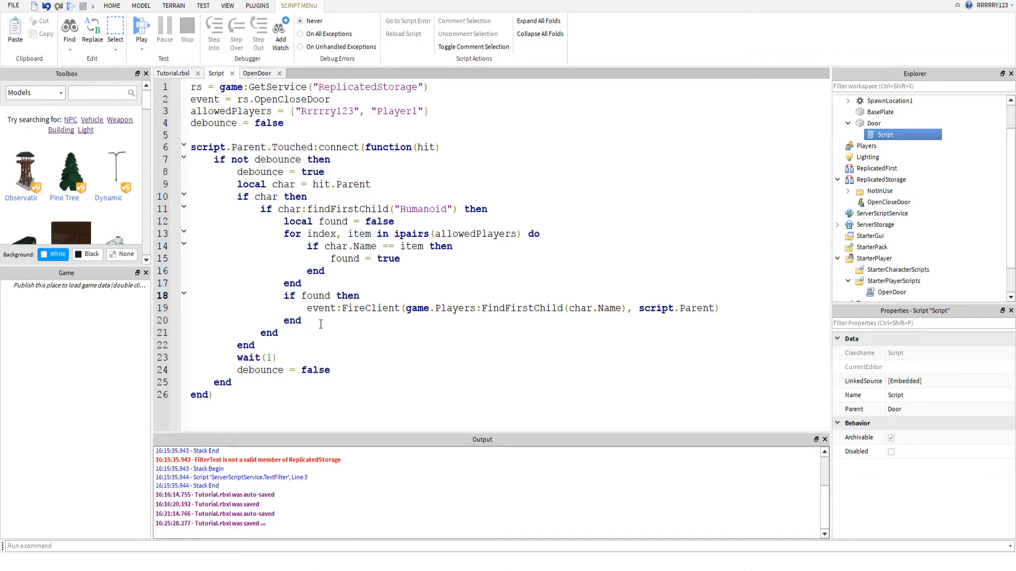
mouse_move(325, 320)
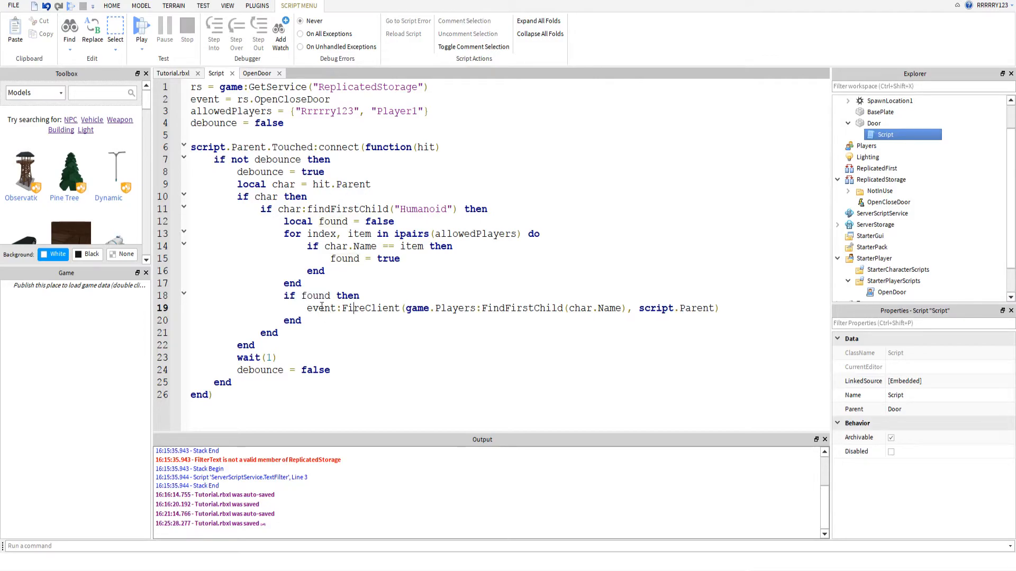
double_click(370, 308)
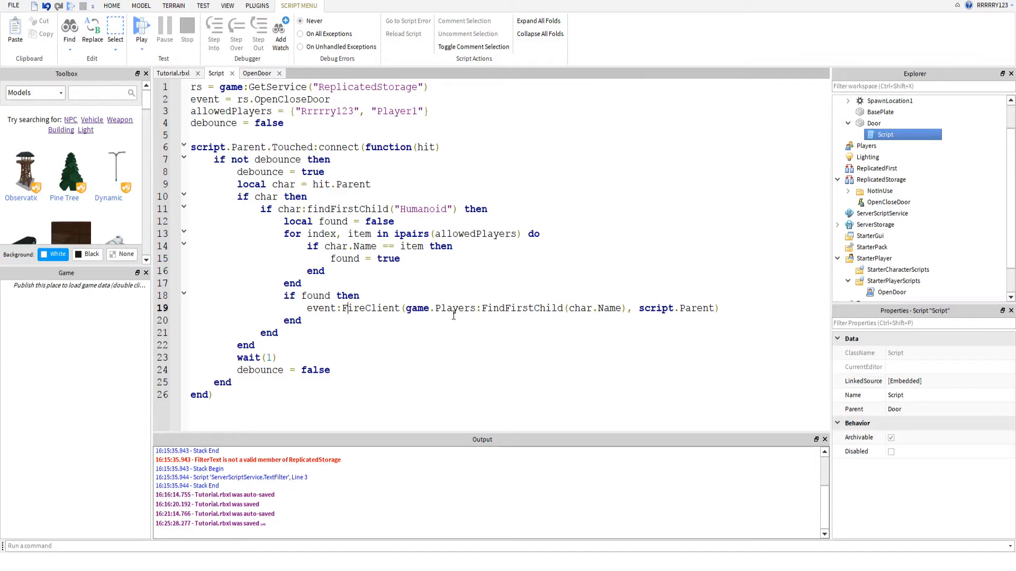
double_click(417, 308)
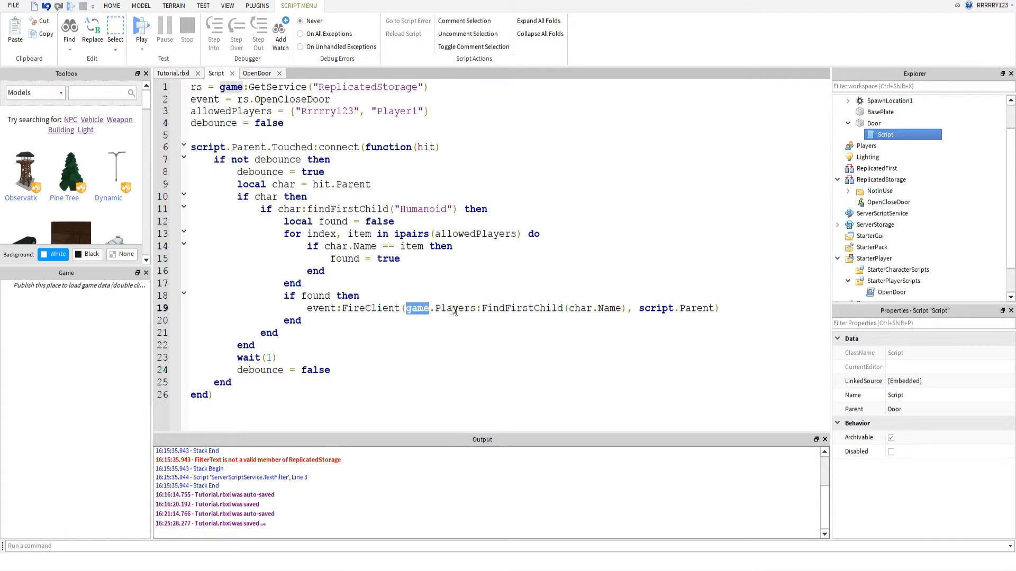
mouse_move(468, 308)
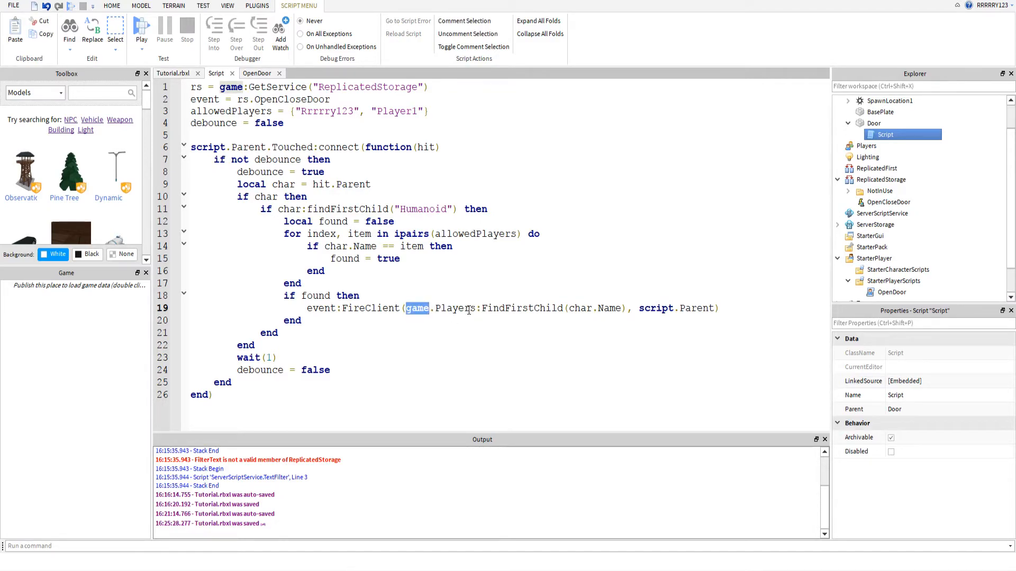
double_click(455, 308)
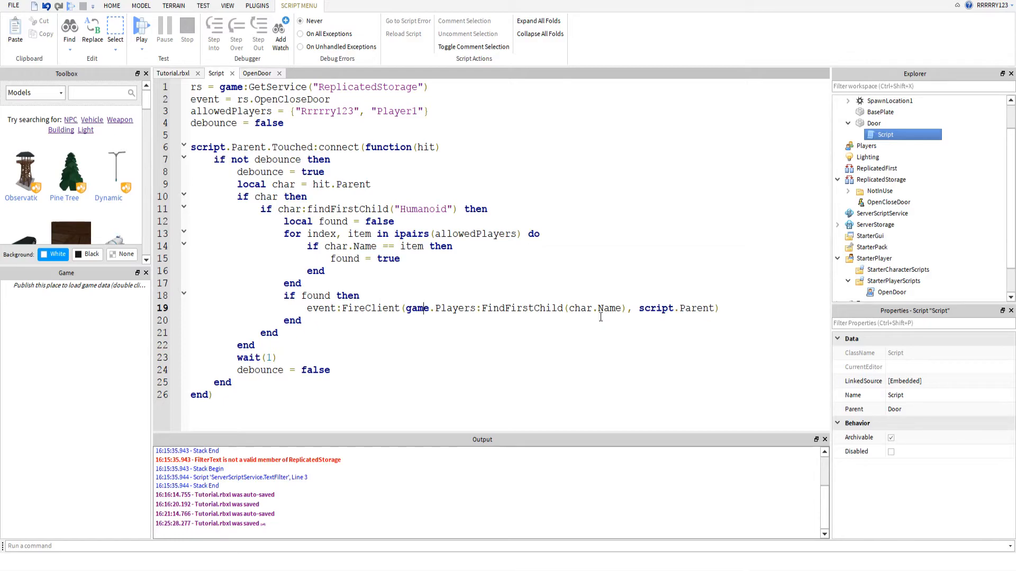
mouse_move(599, 317)
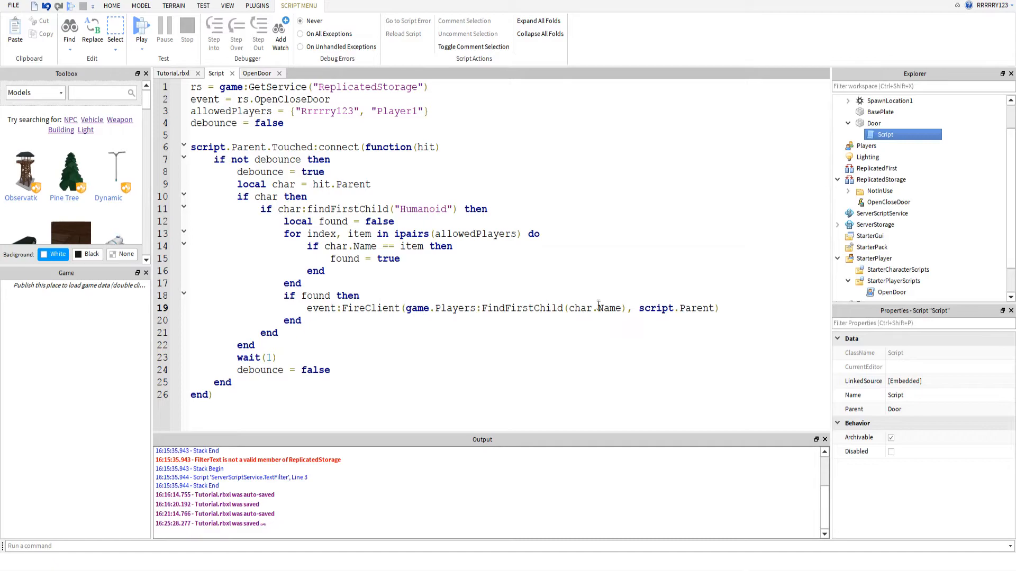
mouse_move(601, 339)
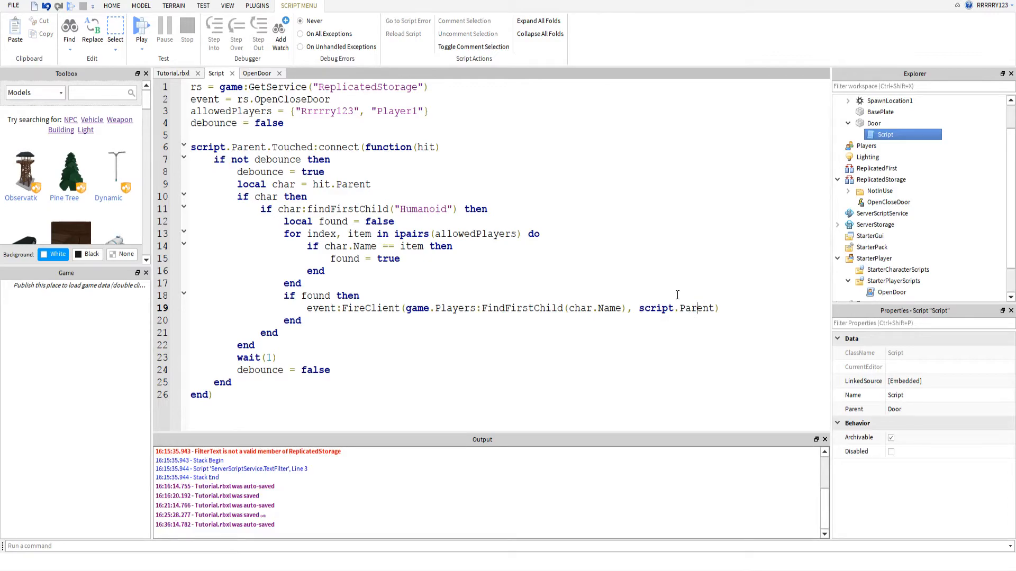
mouse_move(254, 77)
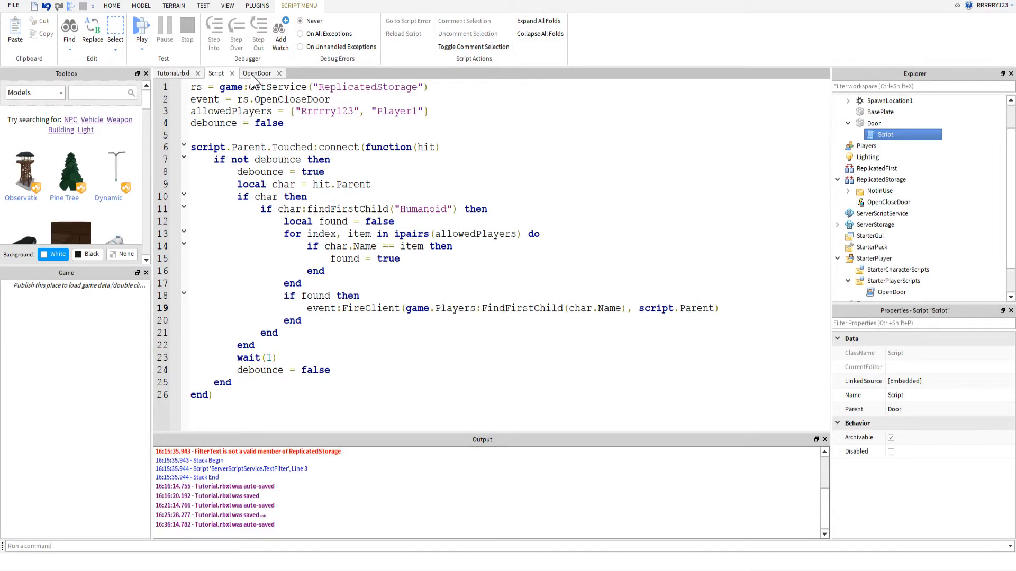
Step: Return to the Tutorial.rbxl 3D view and select StarterPlayer > StarterPlayerScripts
left_click(203, 5)
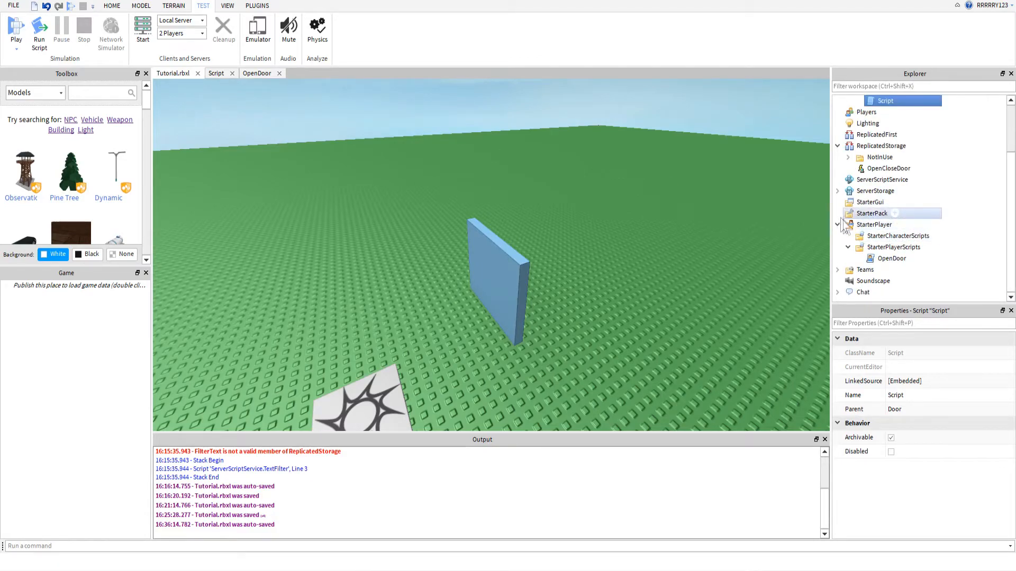
left_click(875, 224)
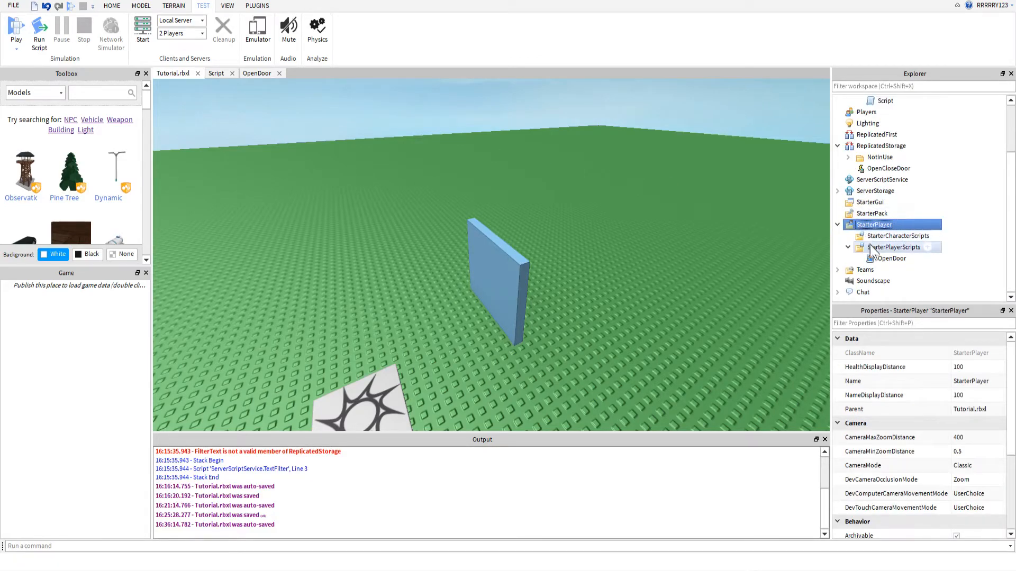
left_click(895, 247)
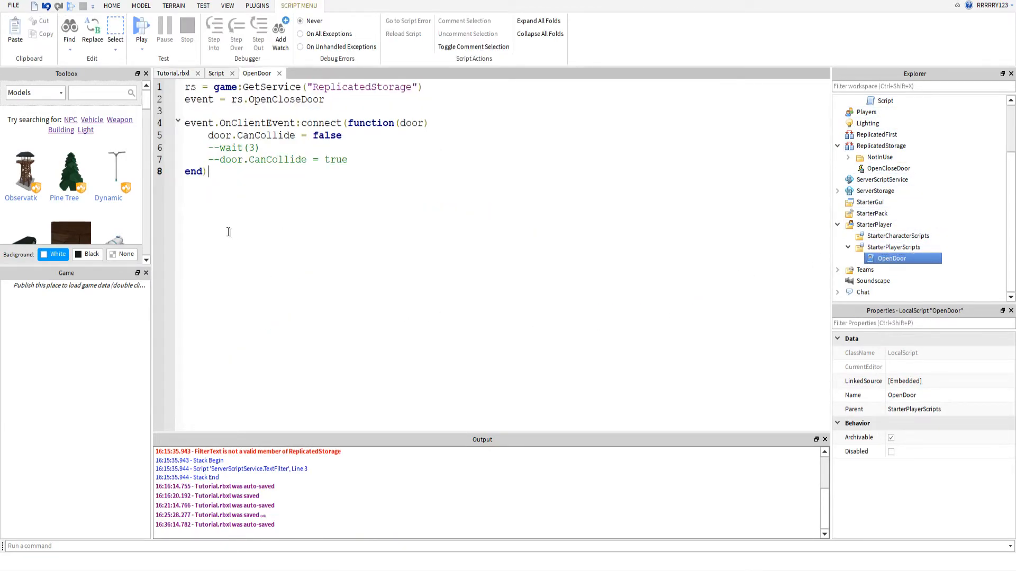
mouse_move(324, 279)
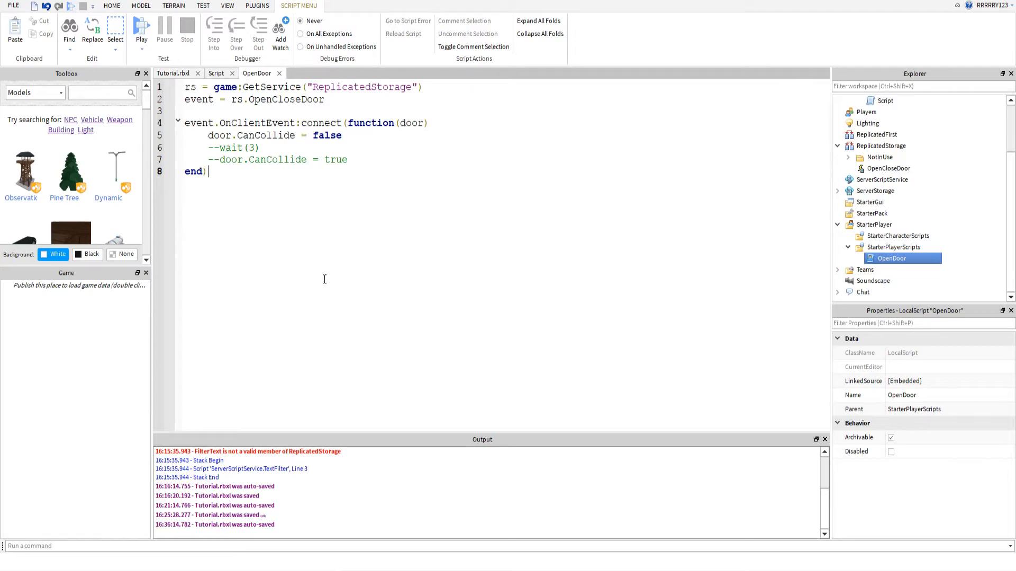
mouse_move(306, 283)
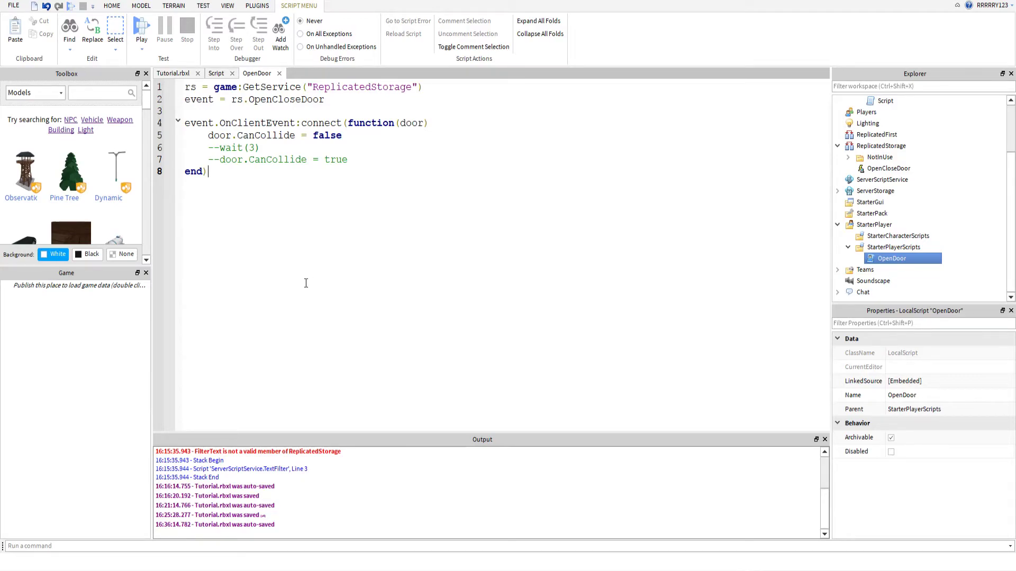
mouse_move(309, 287)
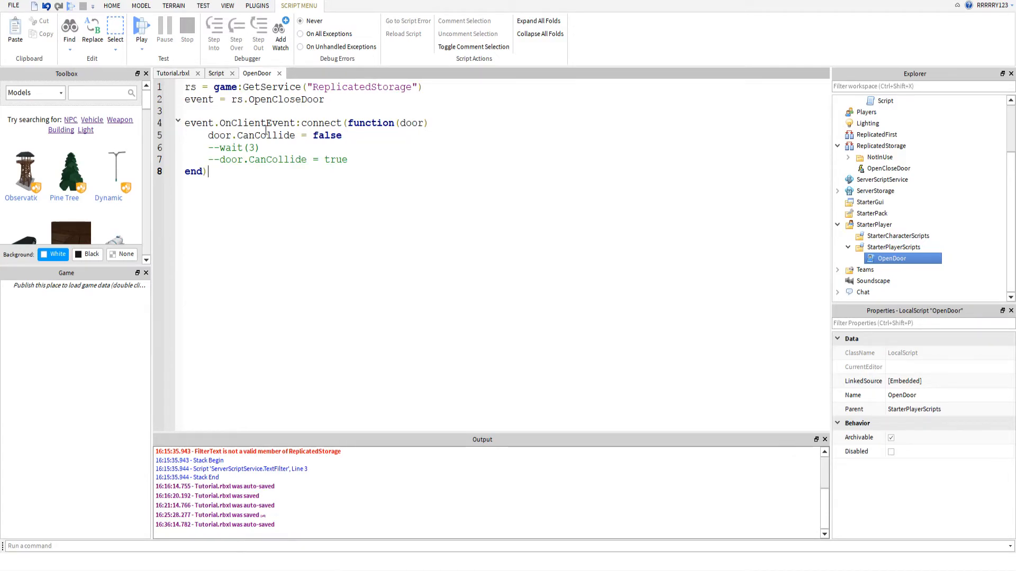
mouse_move(374, 123)
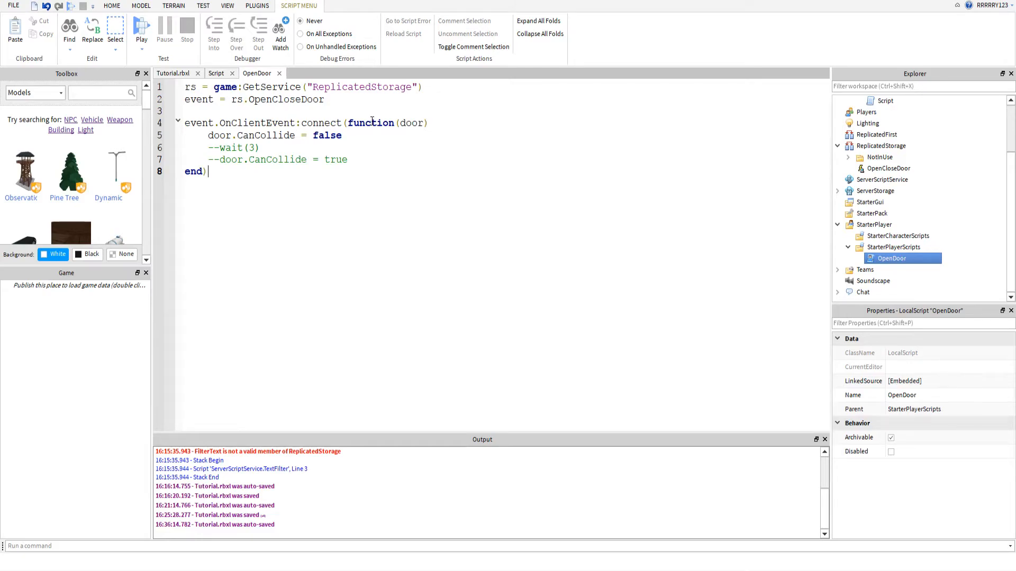
double_click(412, 123)
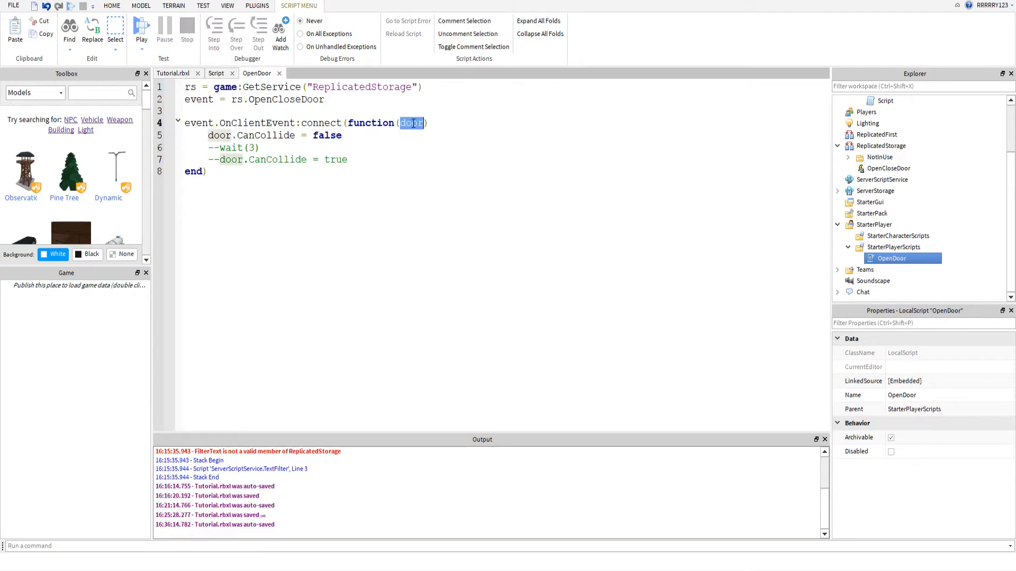
left_click(430, 123)
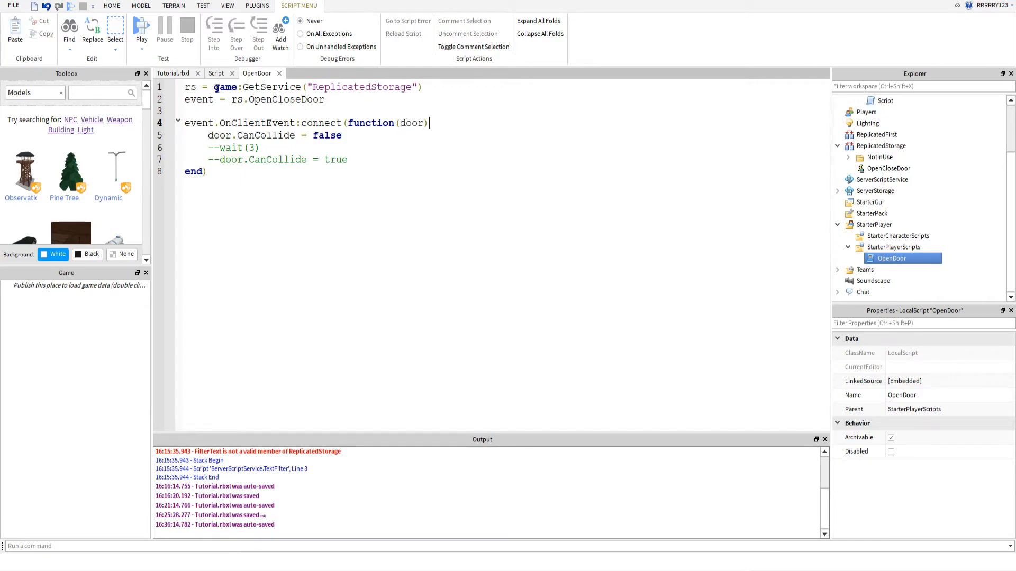
left_click(215, 73)
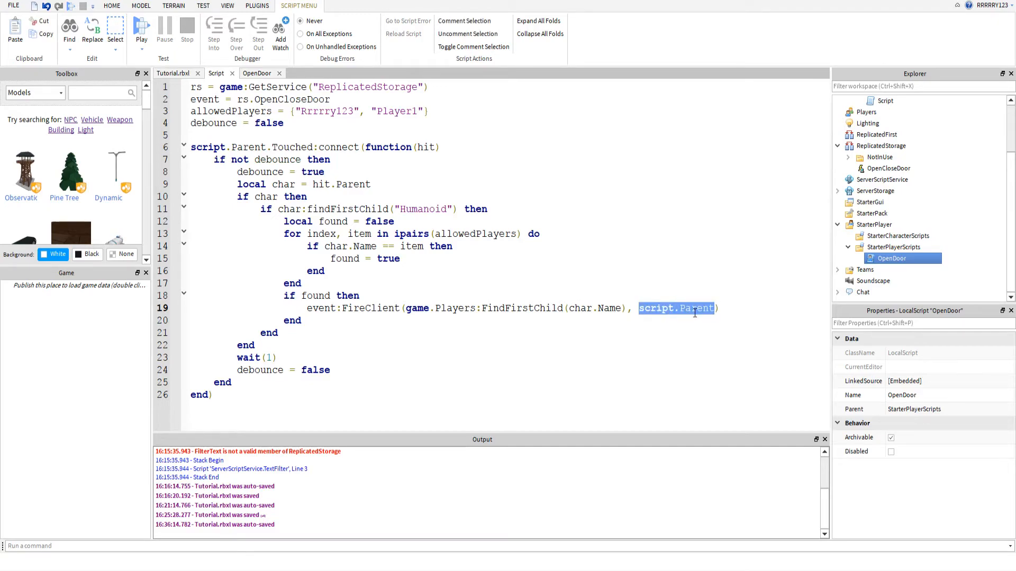
left_click(450, 265)
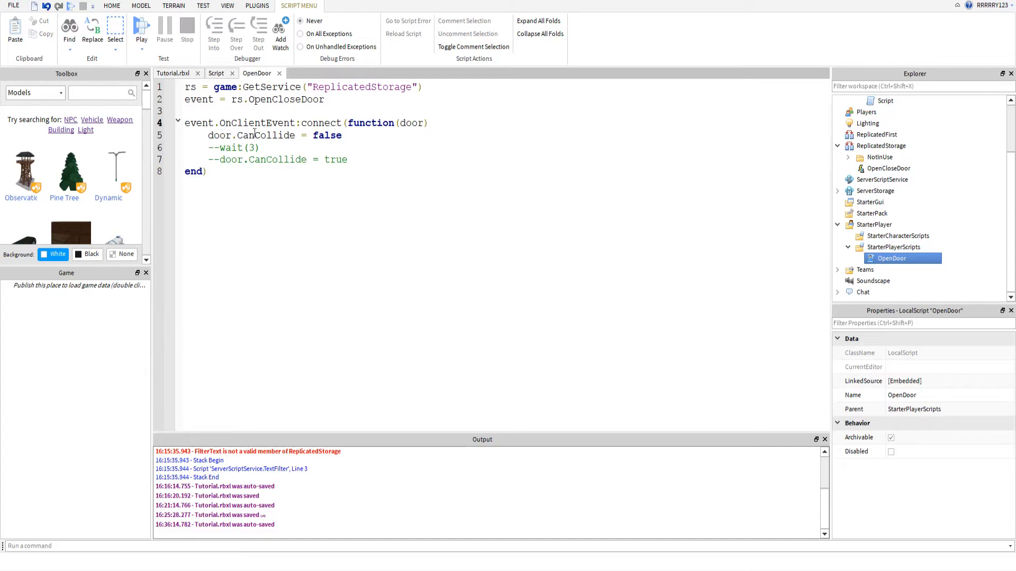
left_click(429, 123)
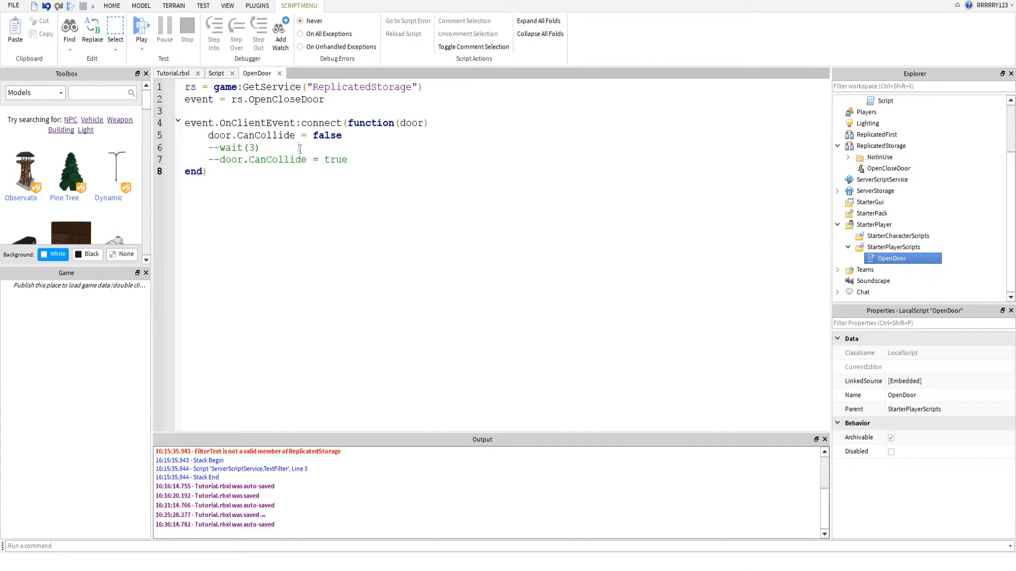
mouse_move(315, 191)
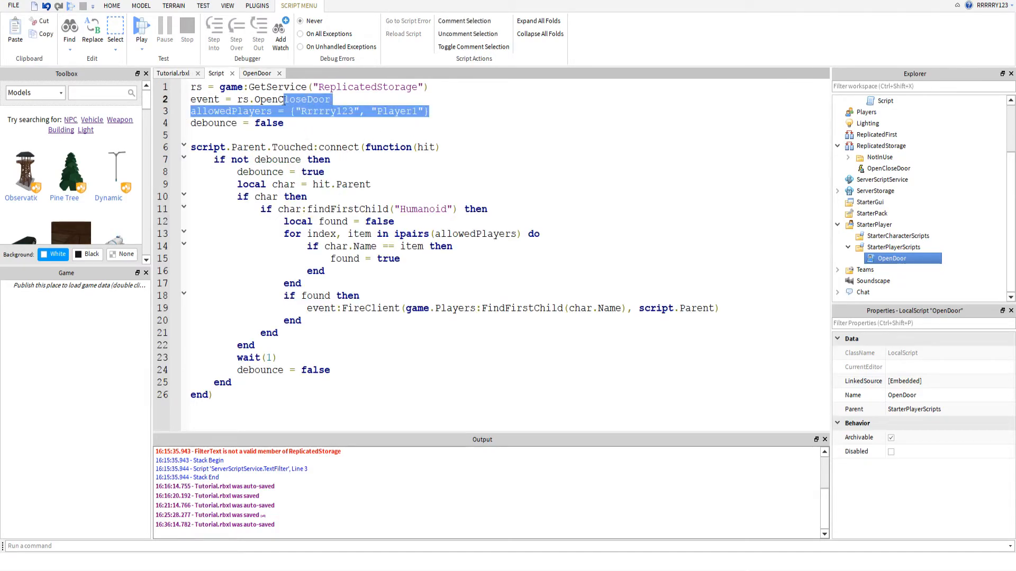
left_click(418, 123)
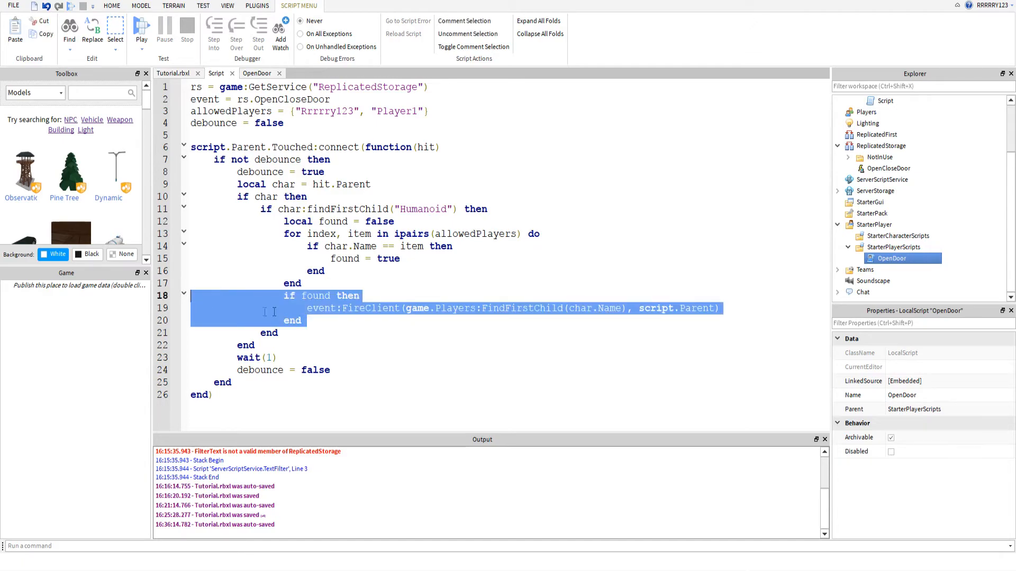
left_click(257, 73)
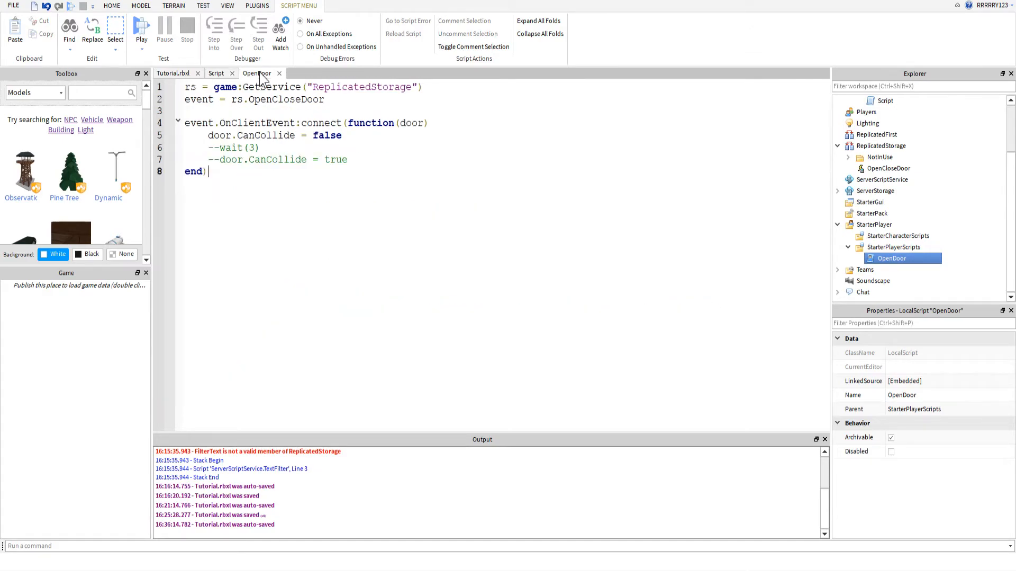
mouse_move(168, 77)
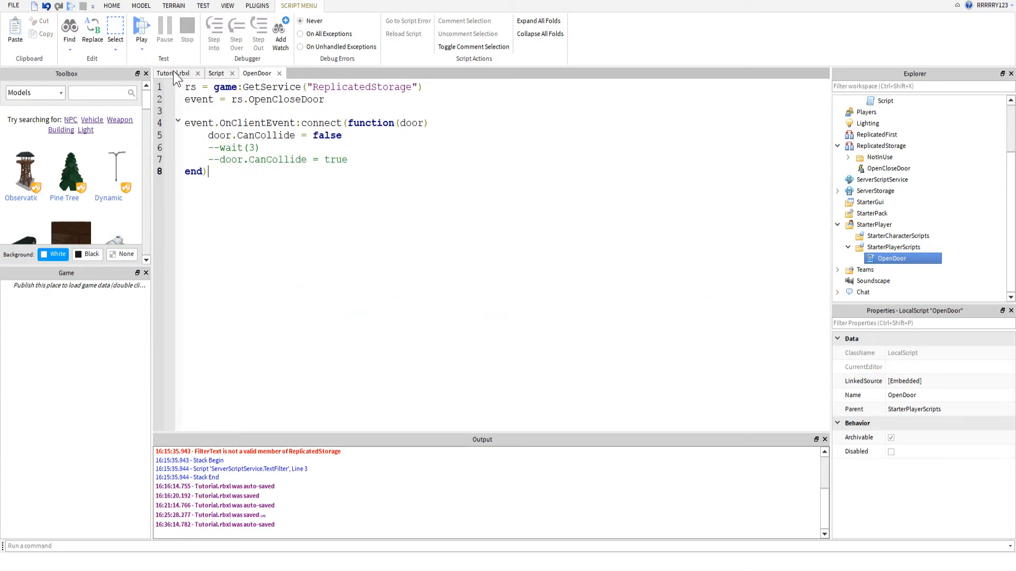
Step: Return to the Tutorial.rbxl 3D view and deselect the OpenDoor script
left_click(203, 6)
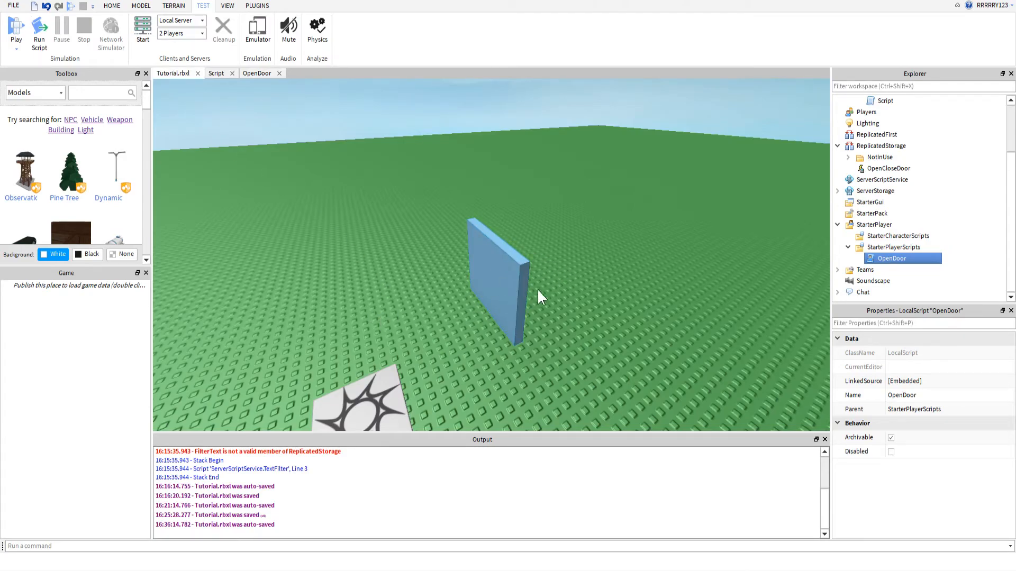
left_click(467, 326)
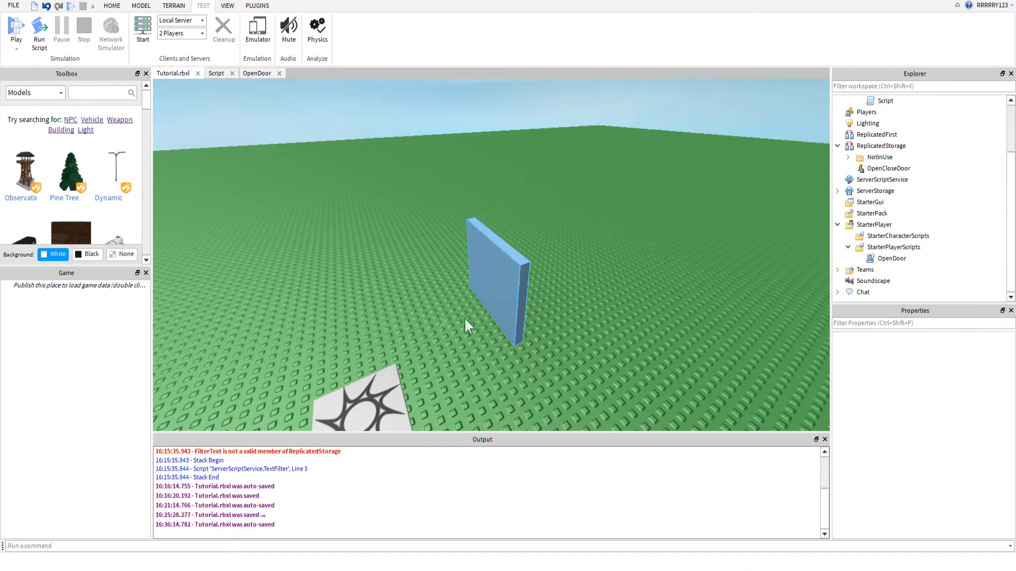
mouse_move(604, 238)
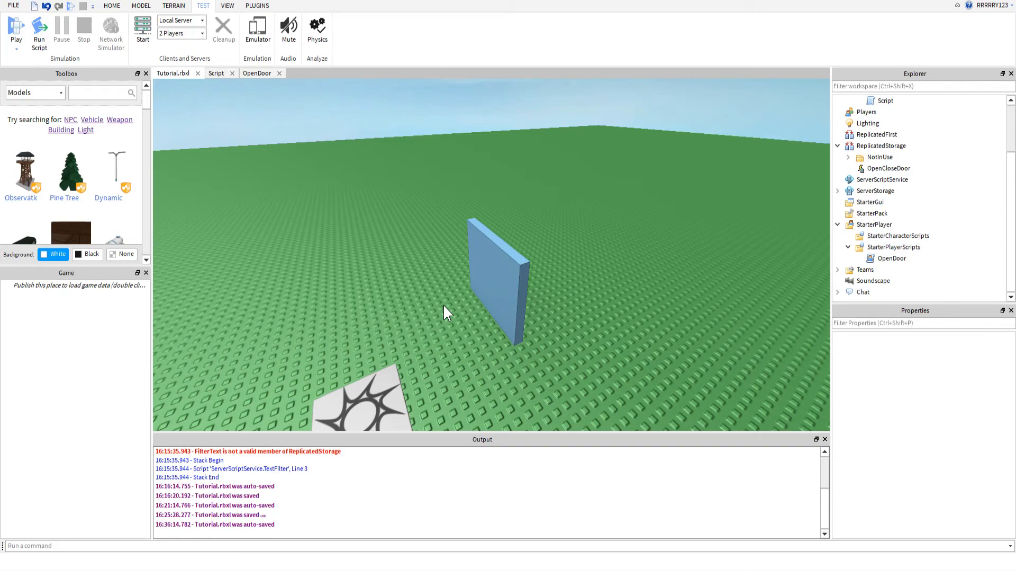
mouse_move(435, 248)
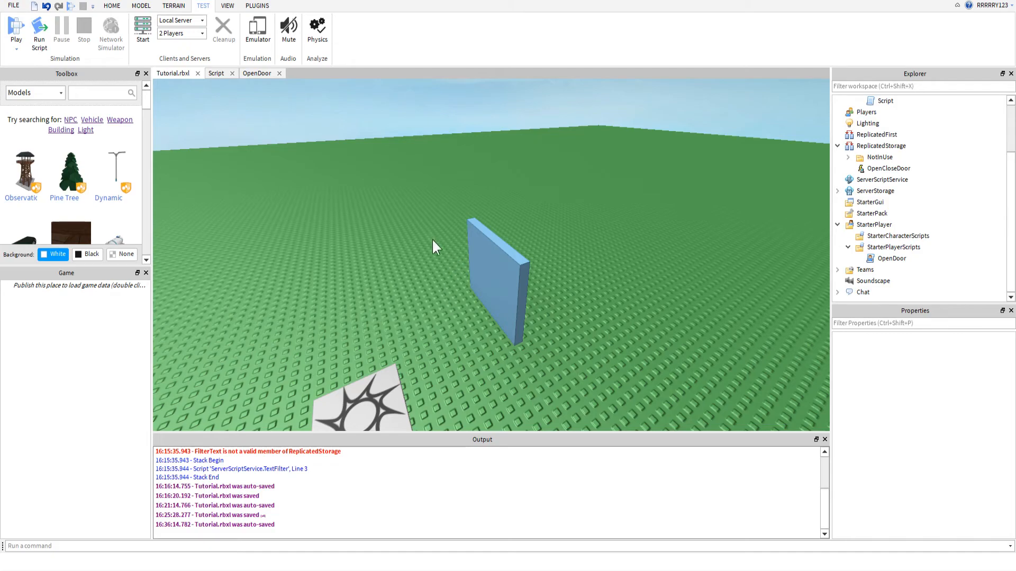
mouse_move(427, 211)
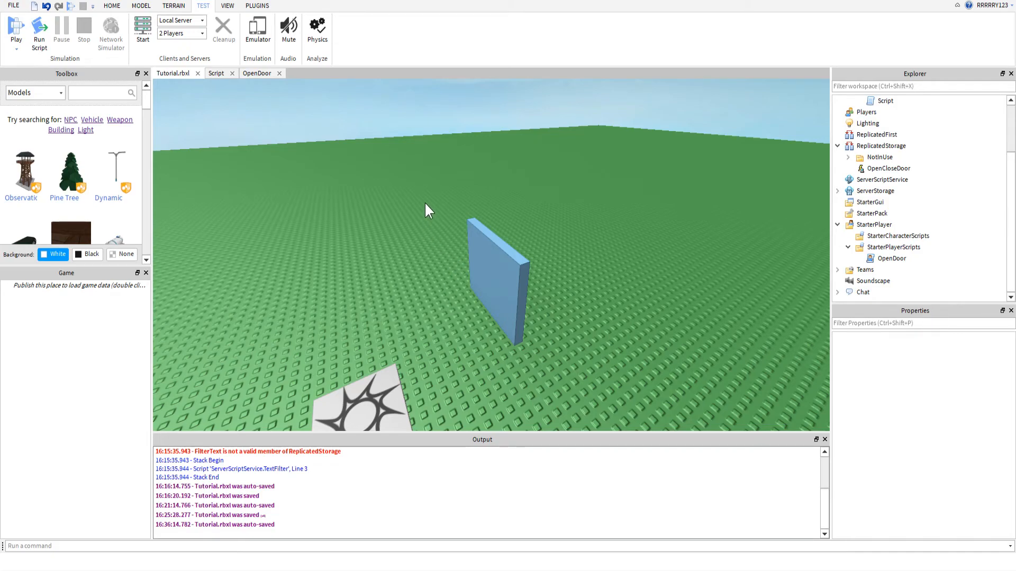
mouse_move(376, 195)
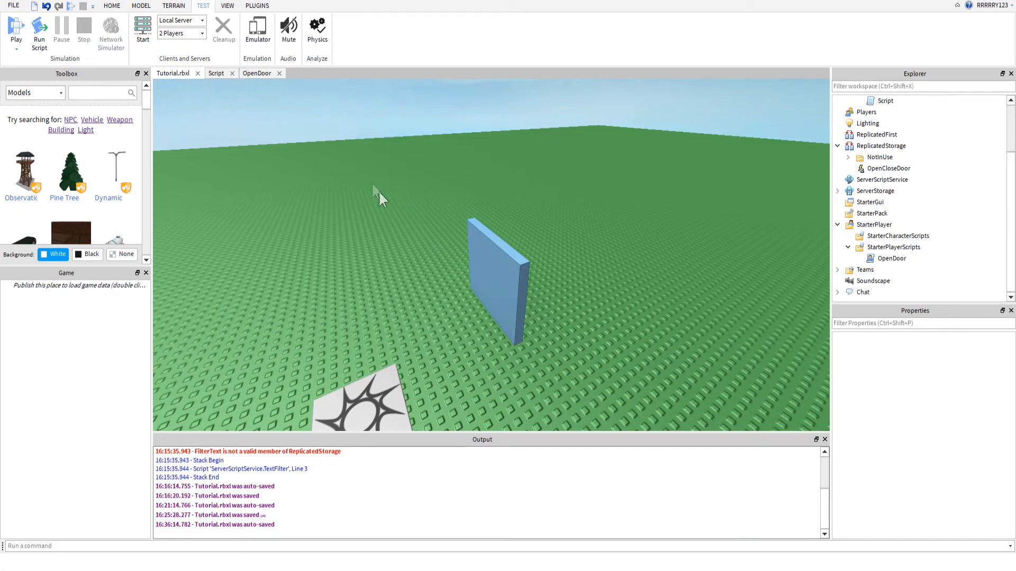
mouse_move(393, 200)
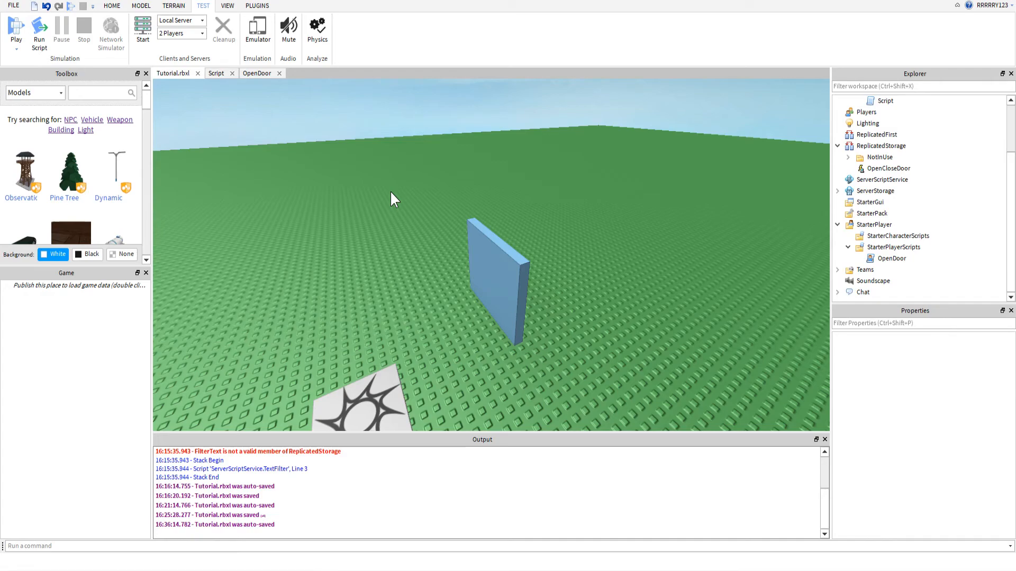
mouse_move(411, 186)
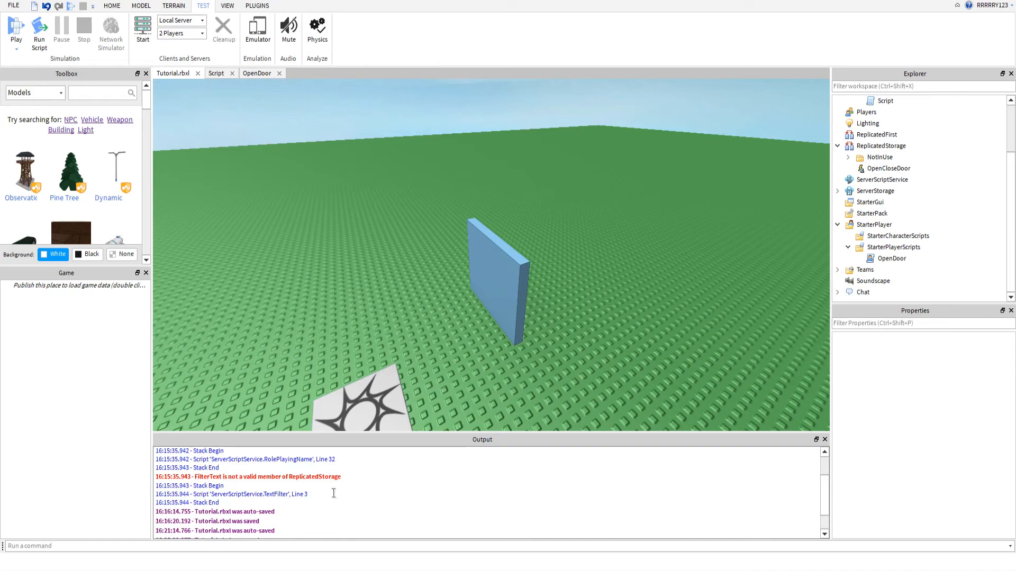
mouse_move(228, 503)
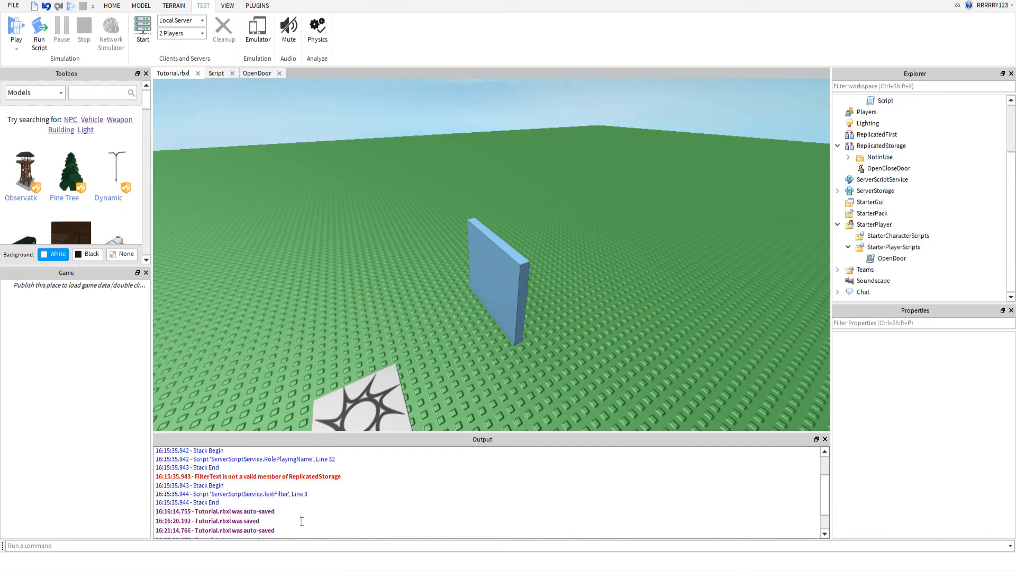
mouse_move(295, 497)
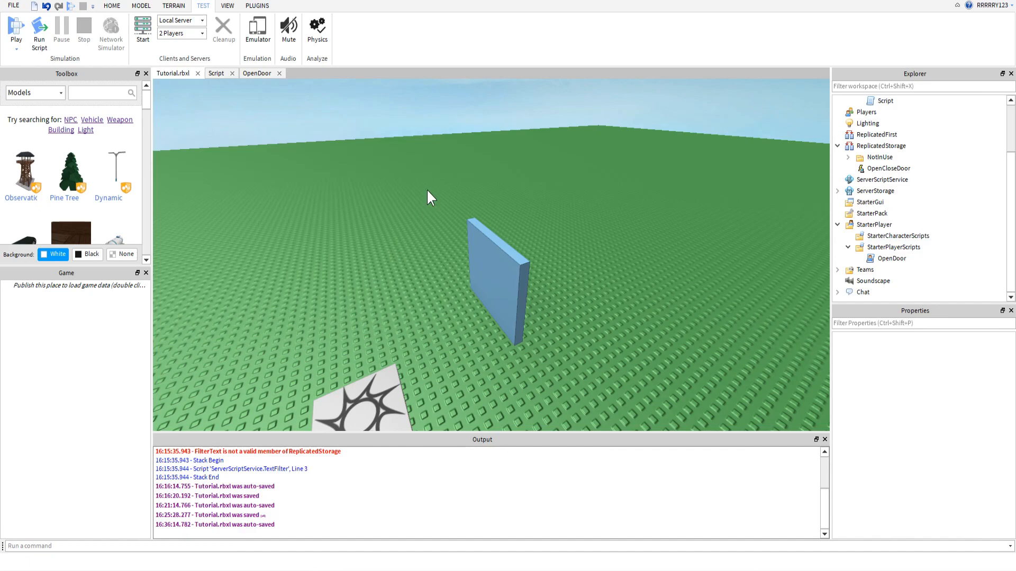
mouse_move(361, 235)
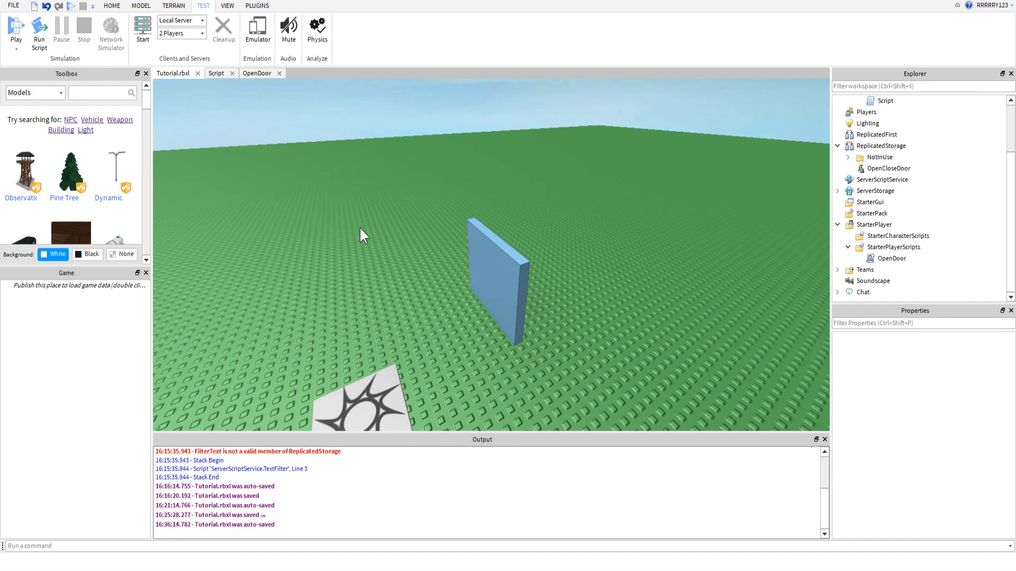